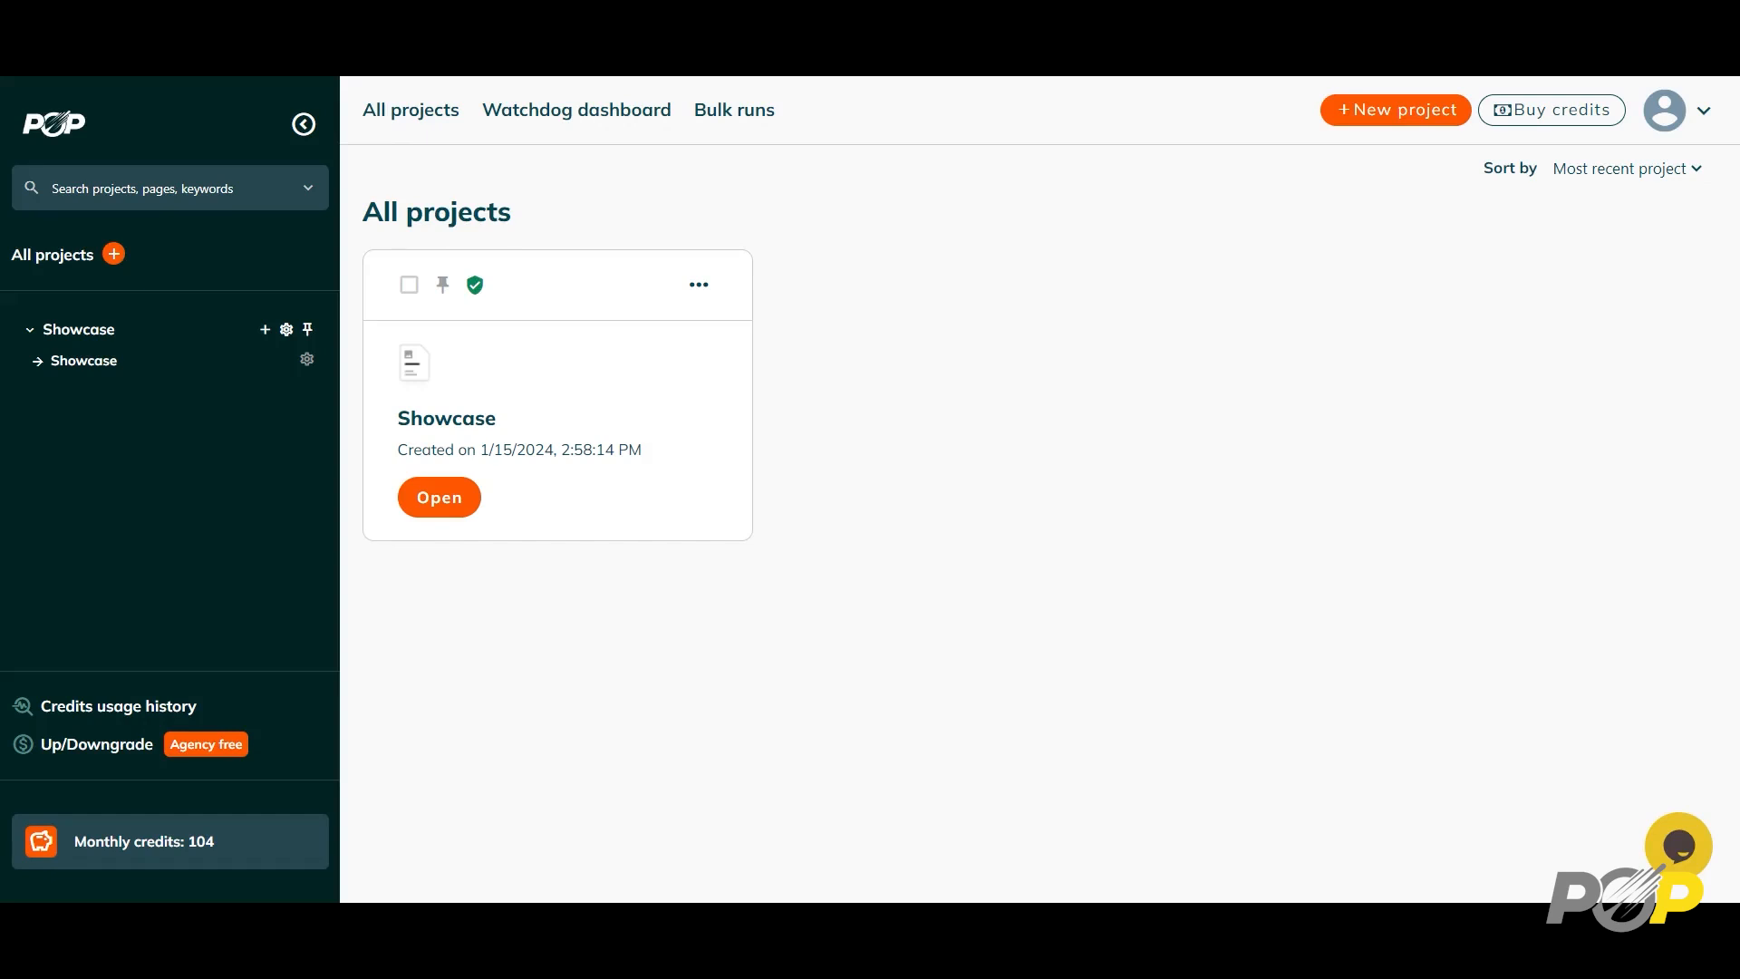
mouse_move(1182, 178)
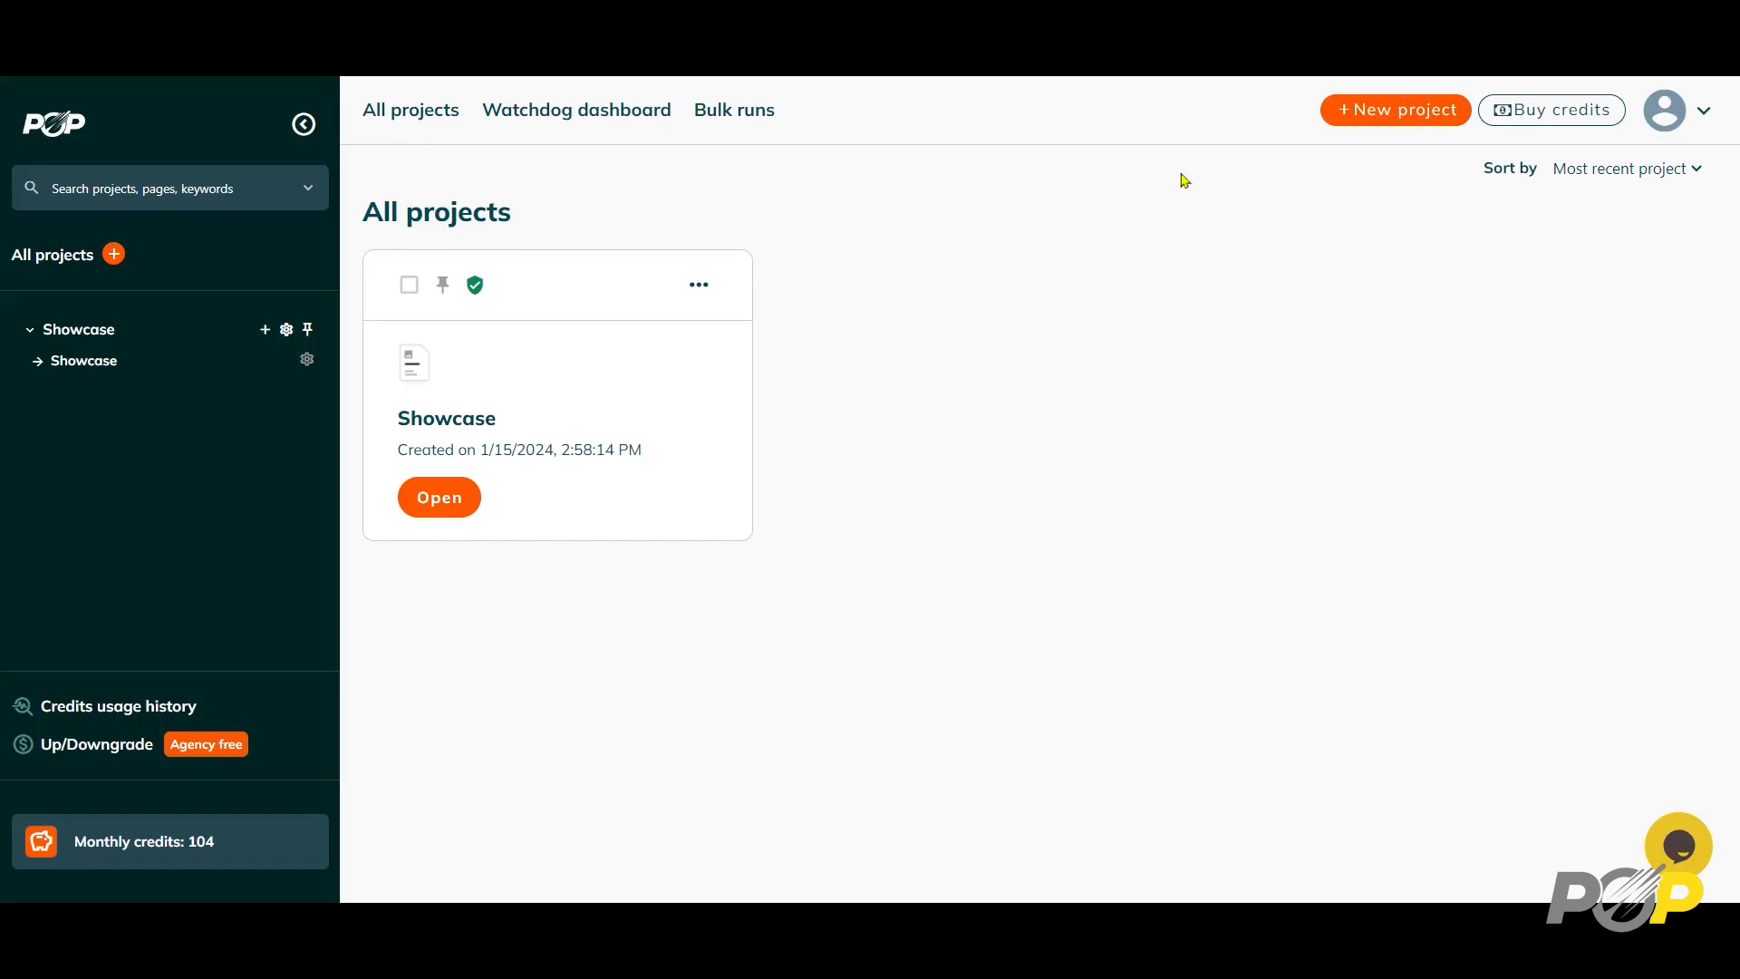
mouse_move(1042, 366)
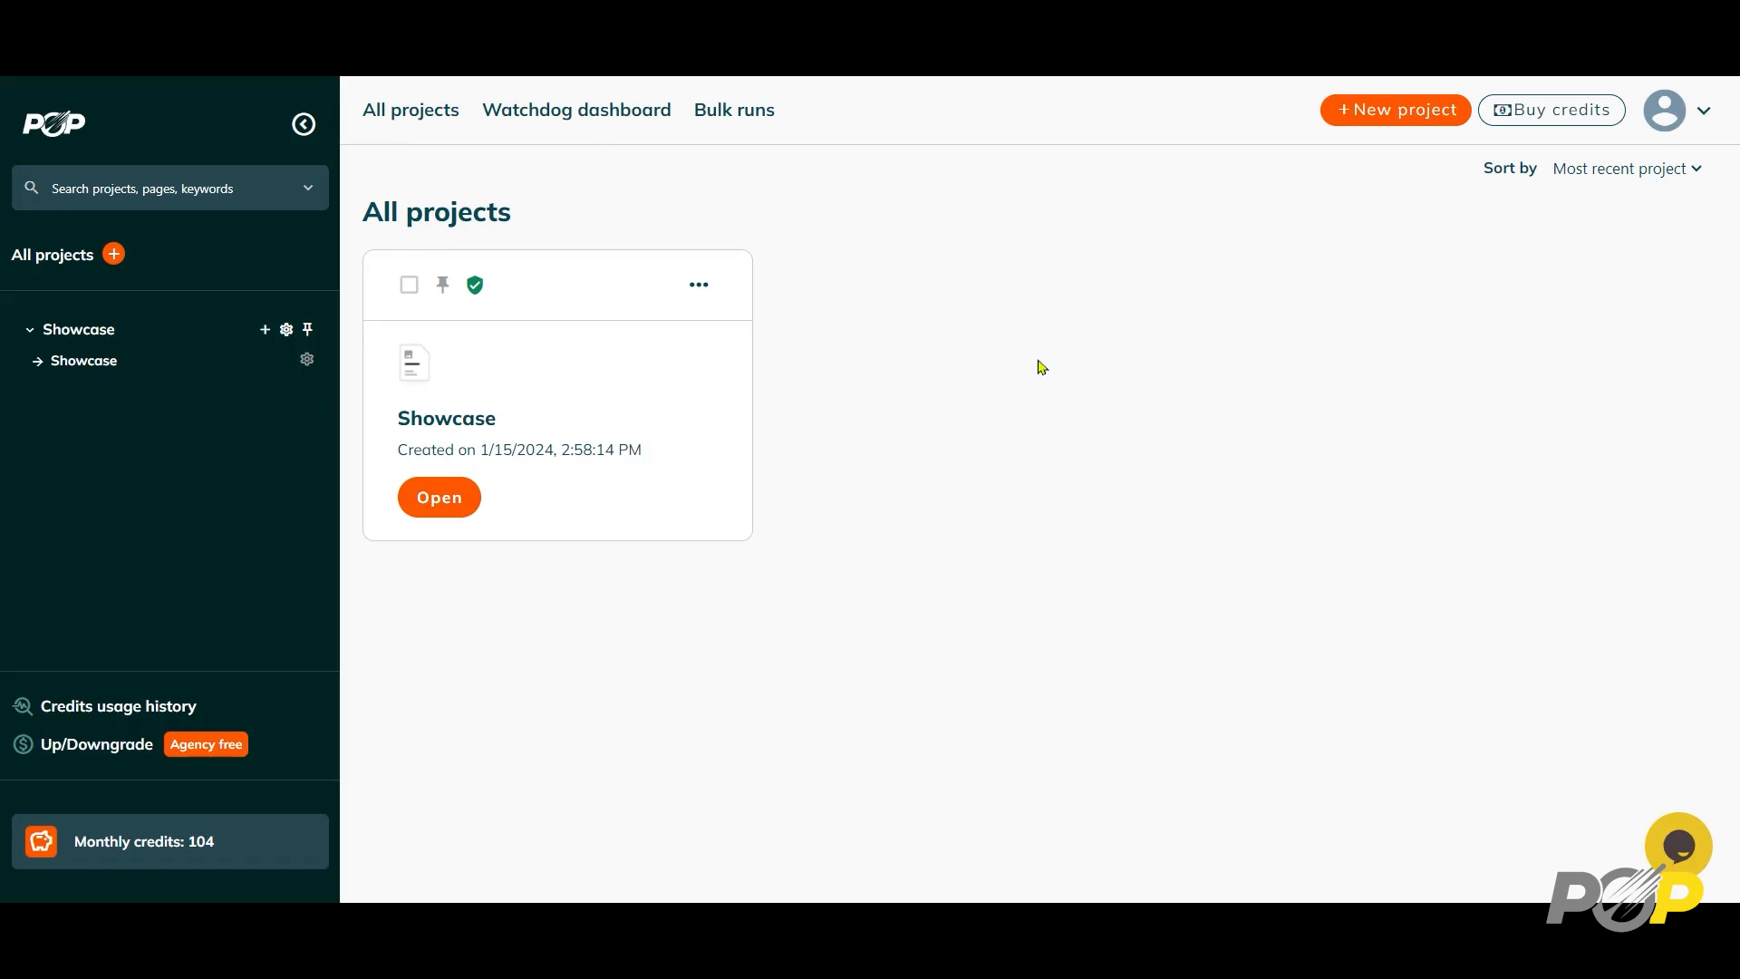
mouse_move(1078, 431)
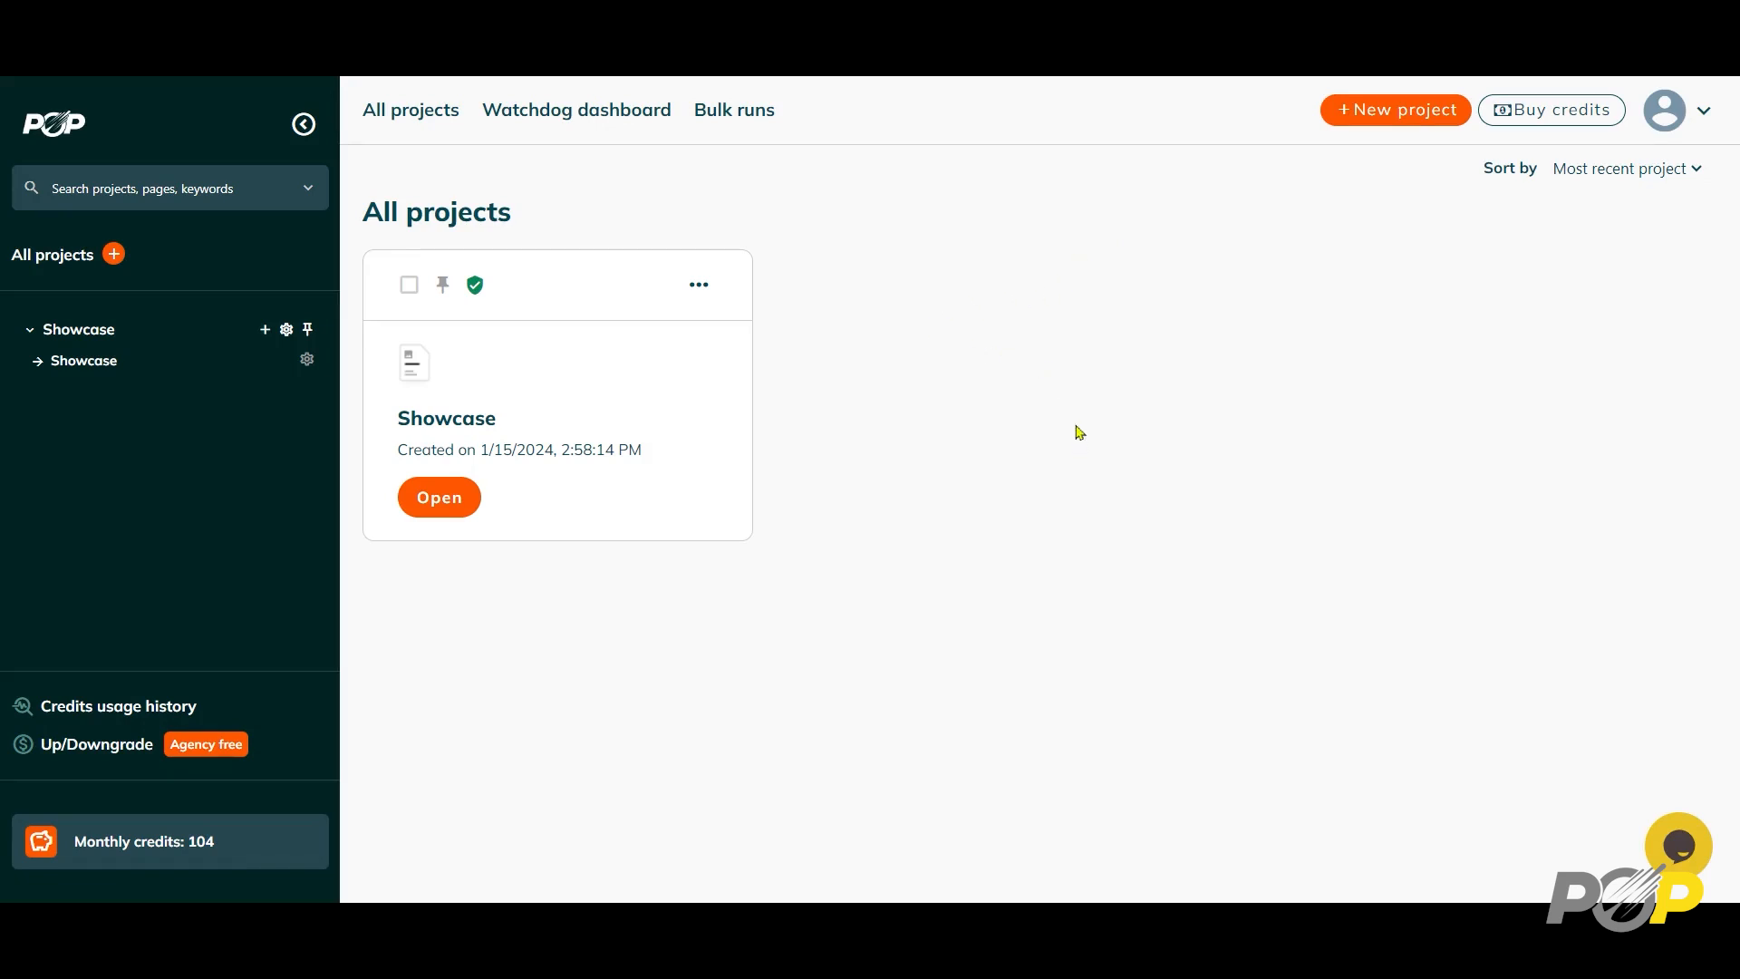
mouse_move(879, 370)
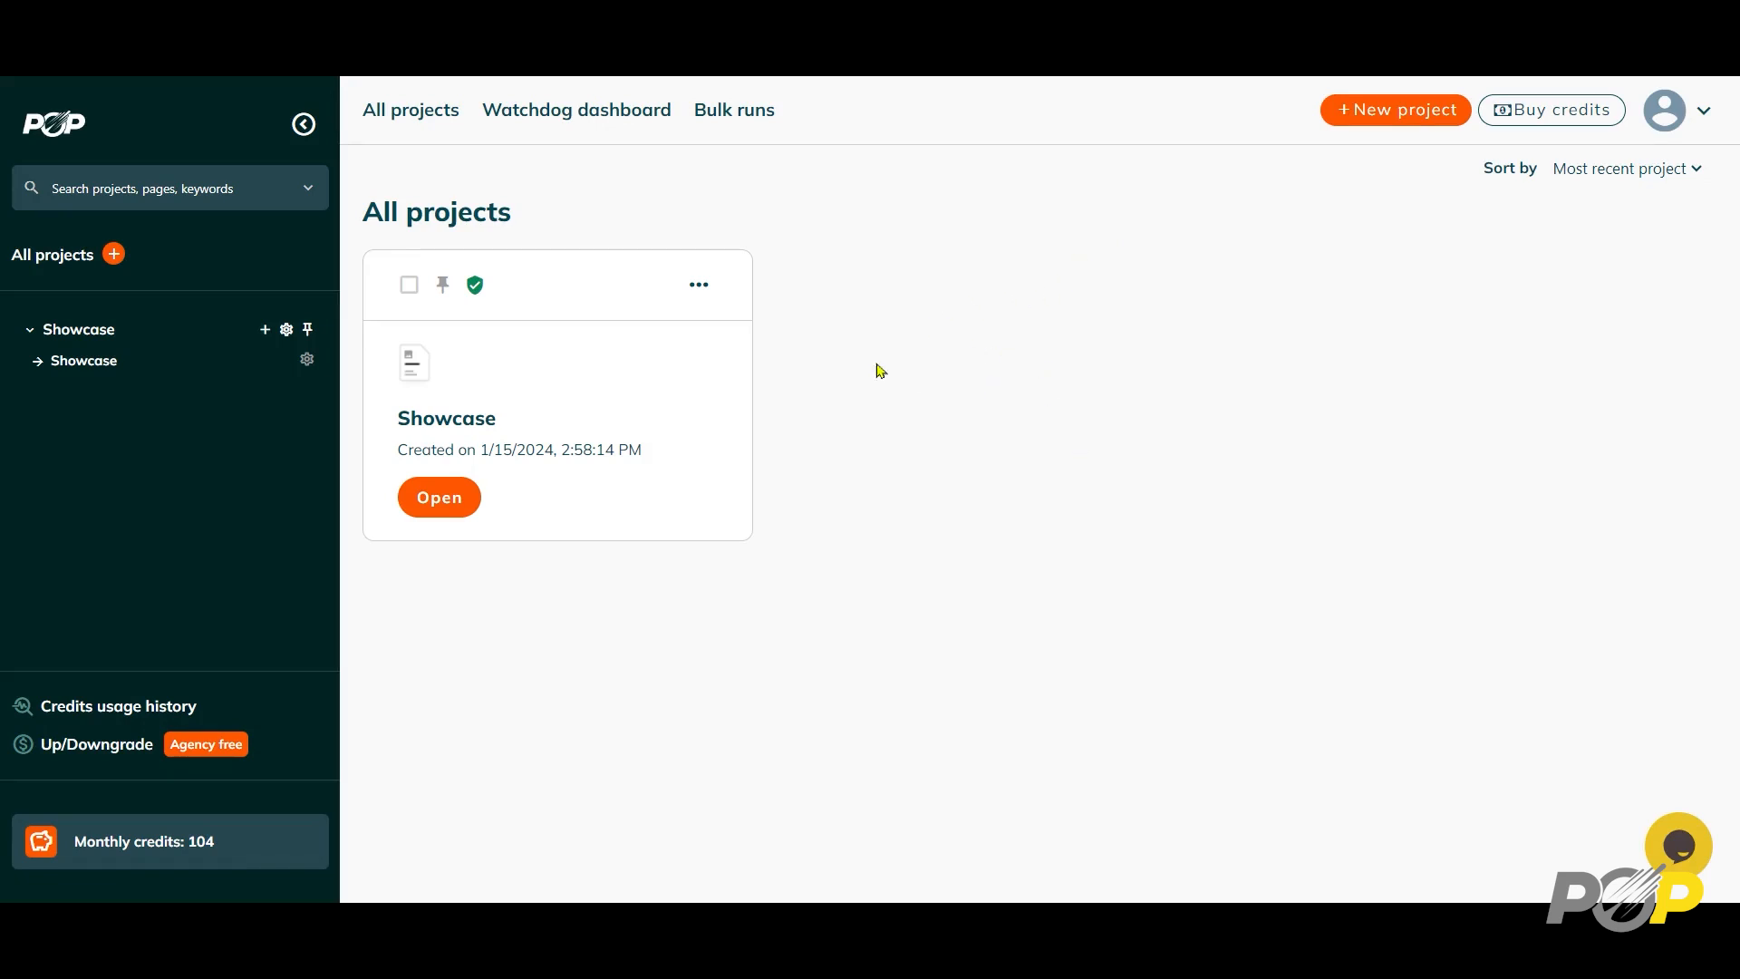
Open the Showcase project overview and highlight its On Page Optimization heading
click(438, 496)
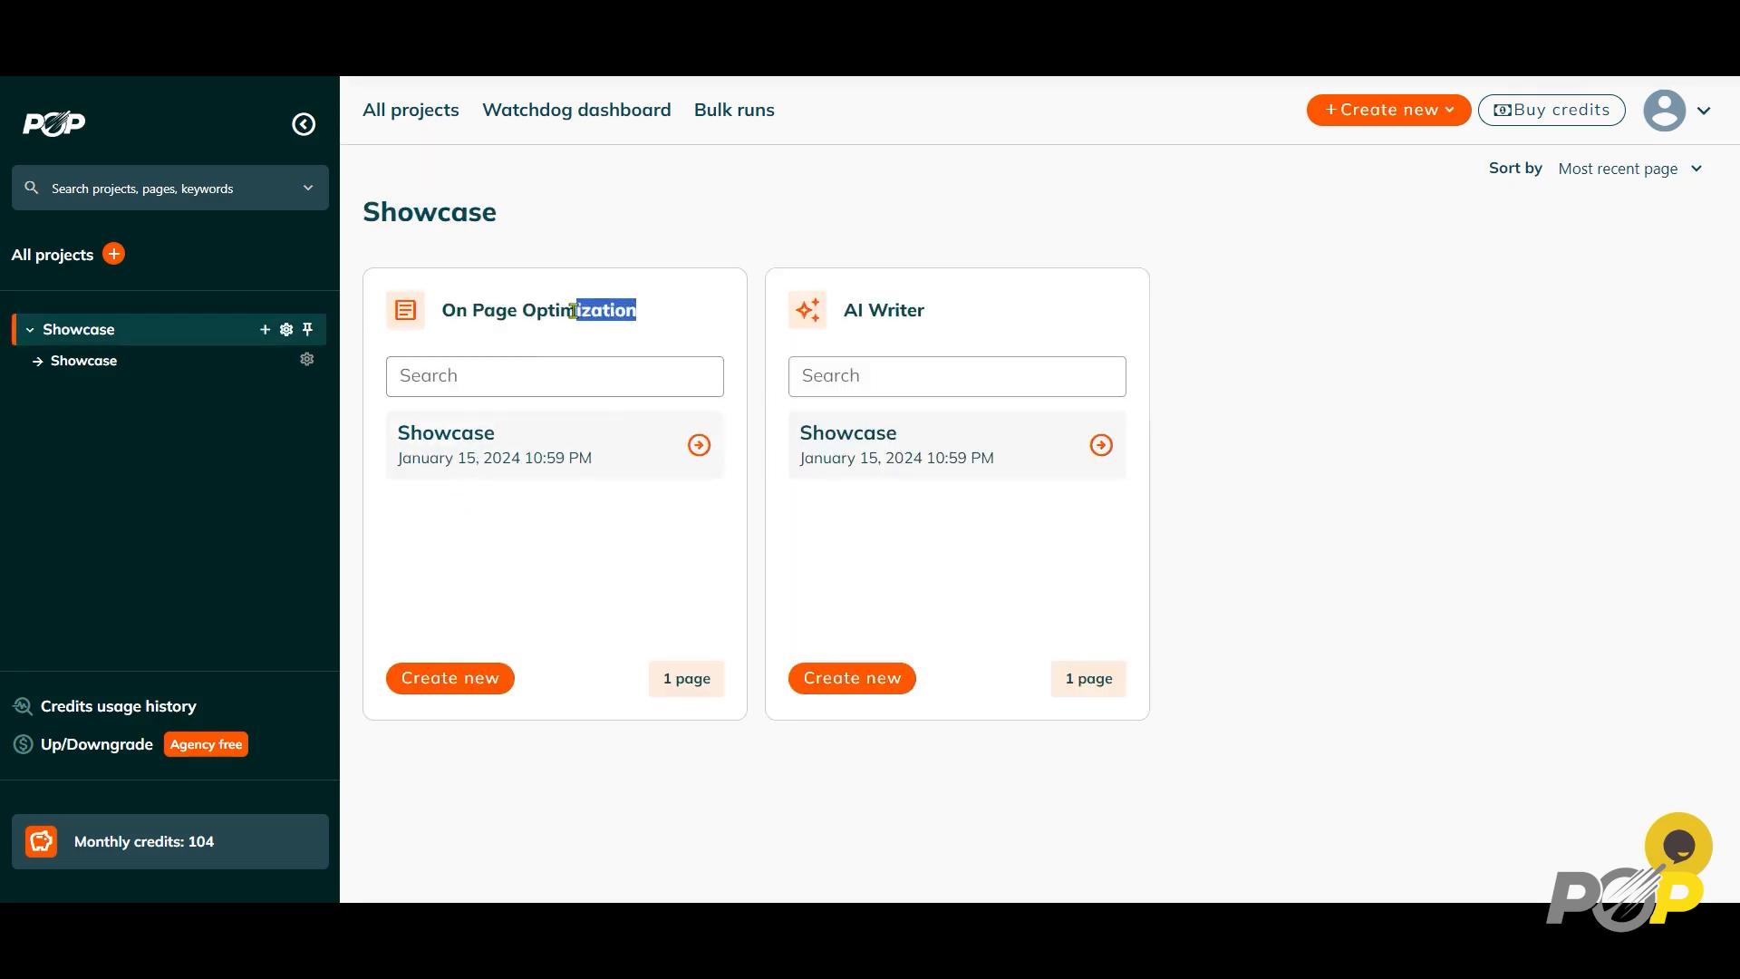
triple_click(537, 310)
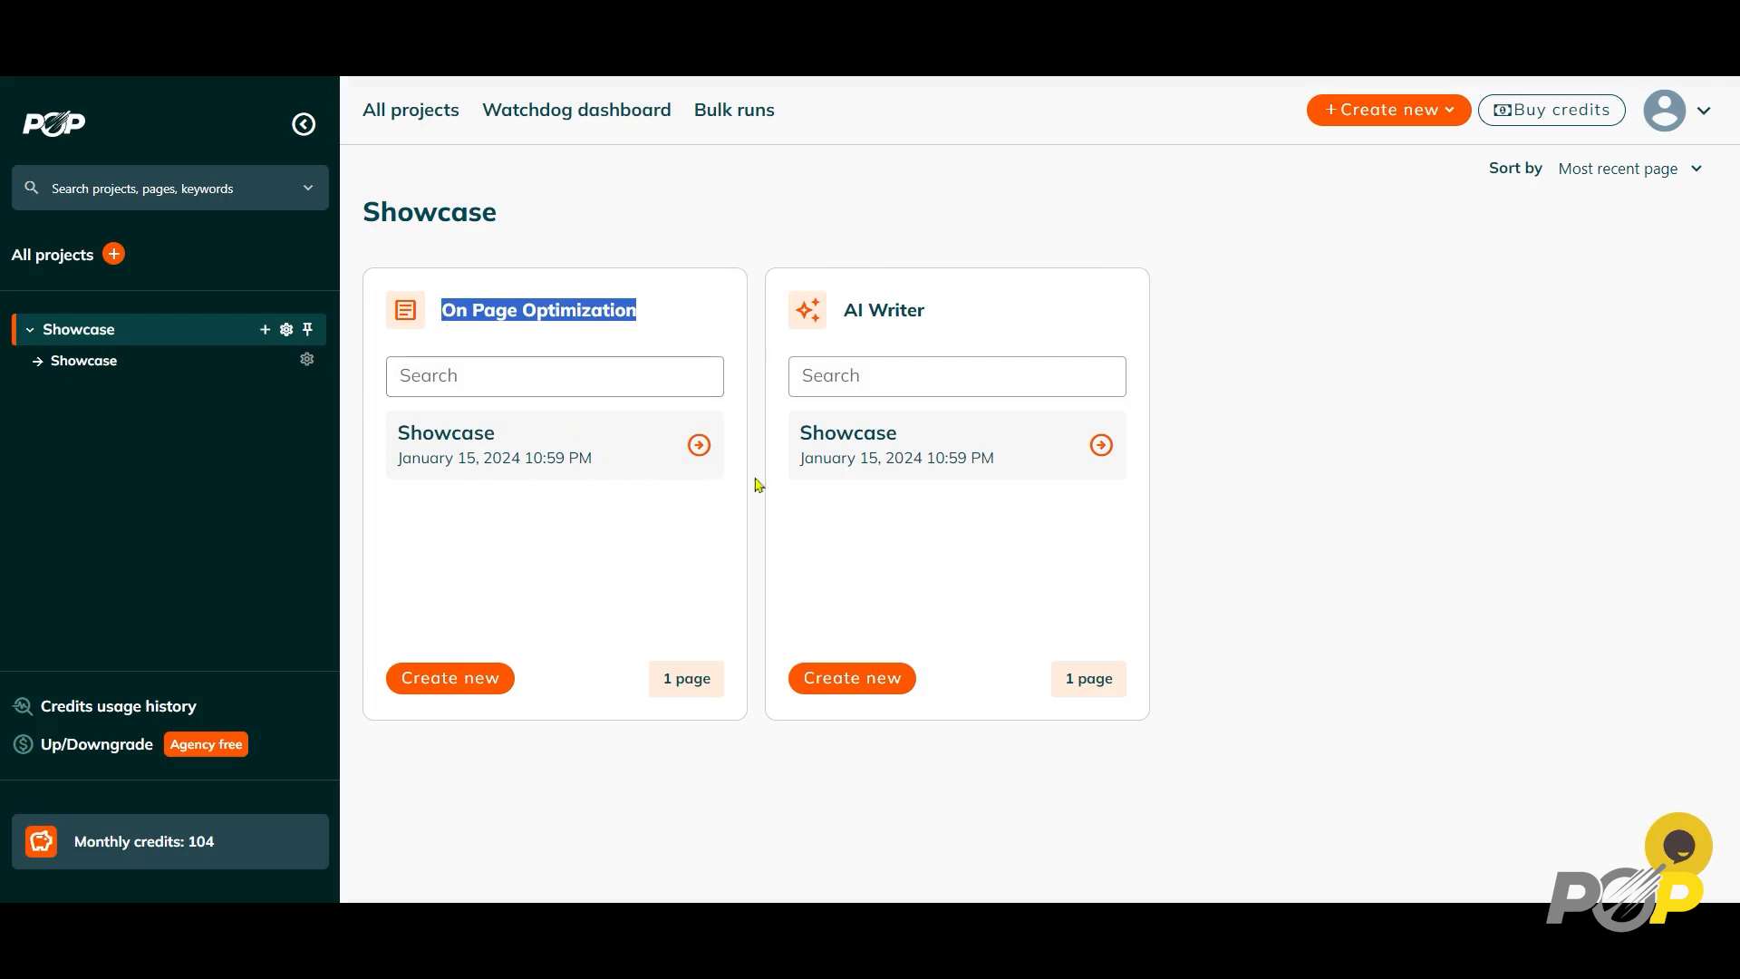
mouse_move(977, 328)
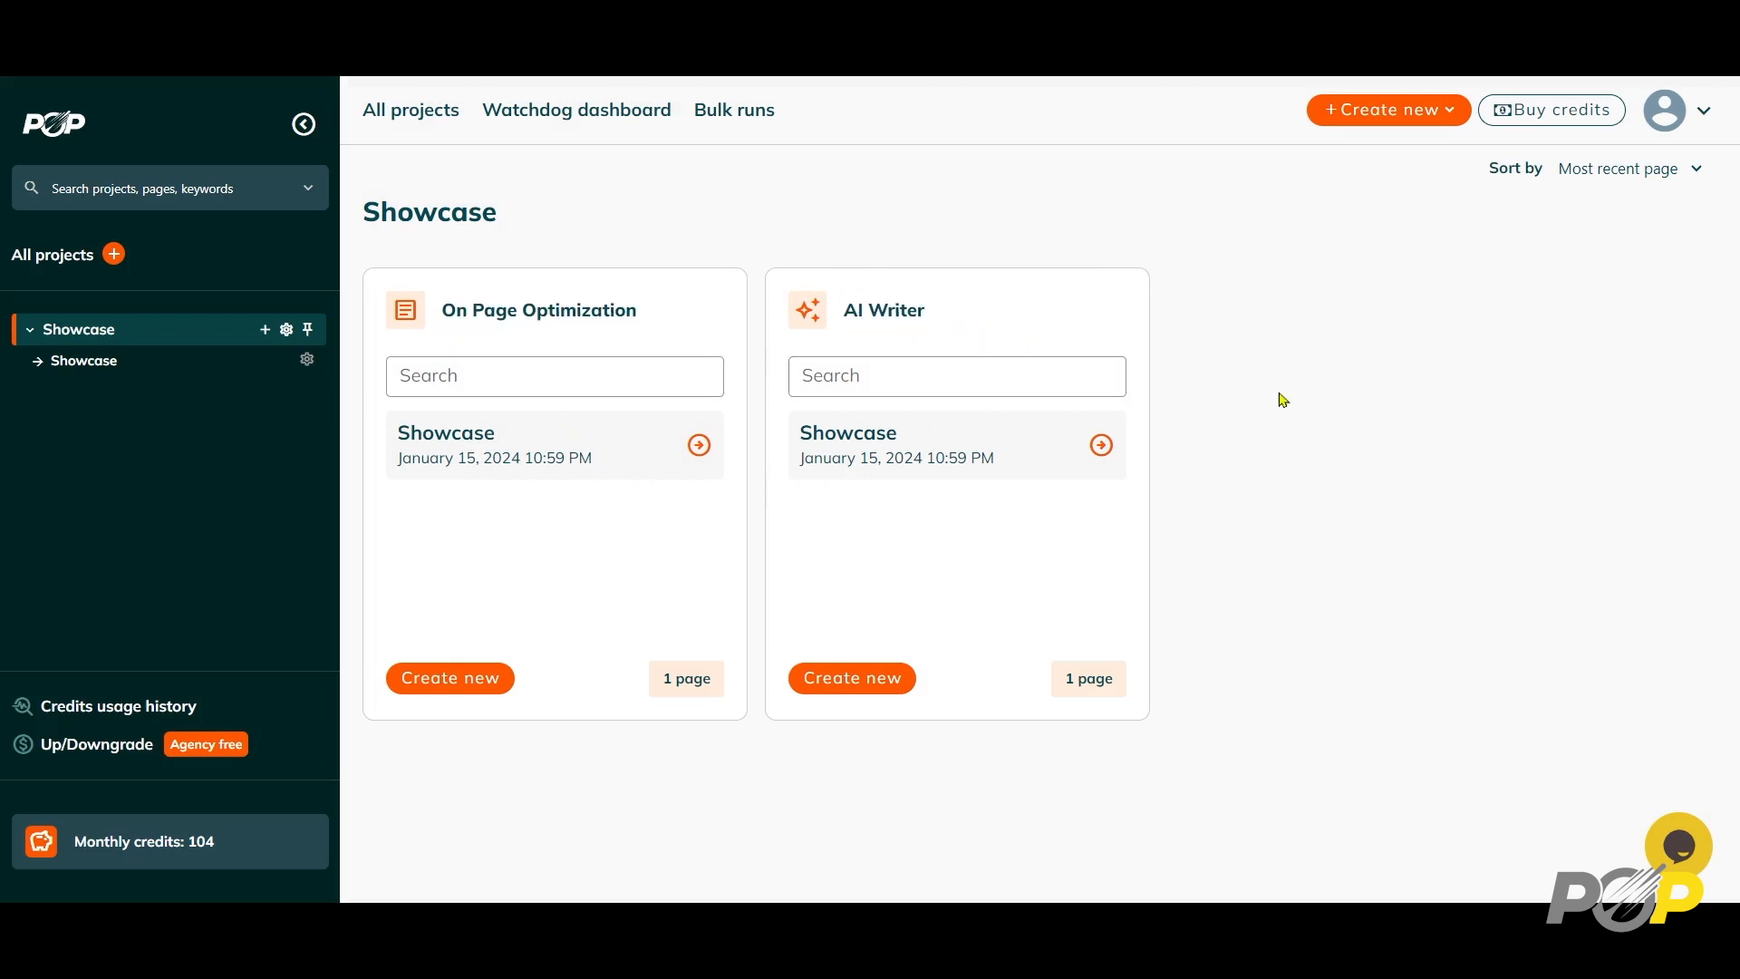
mouse_move(1305, 450)
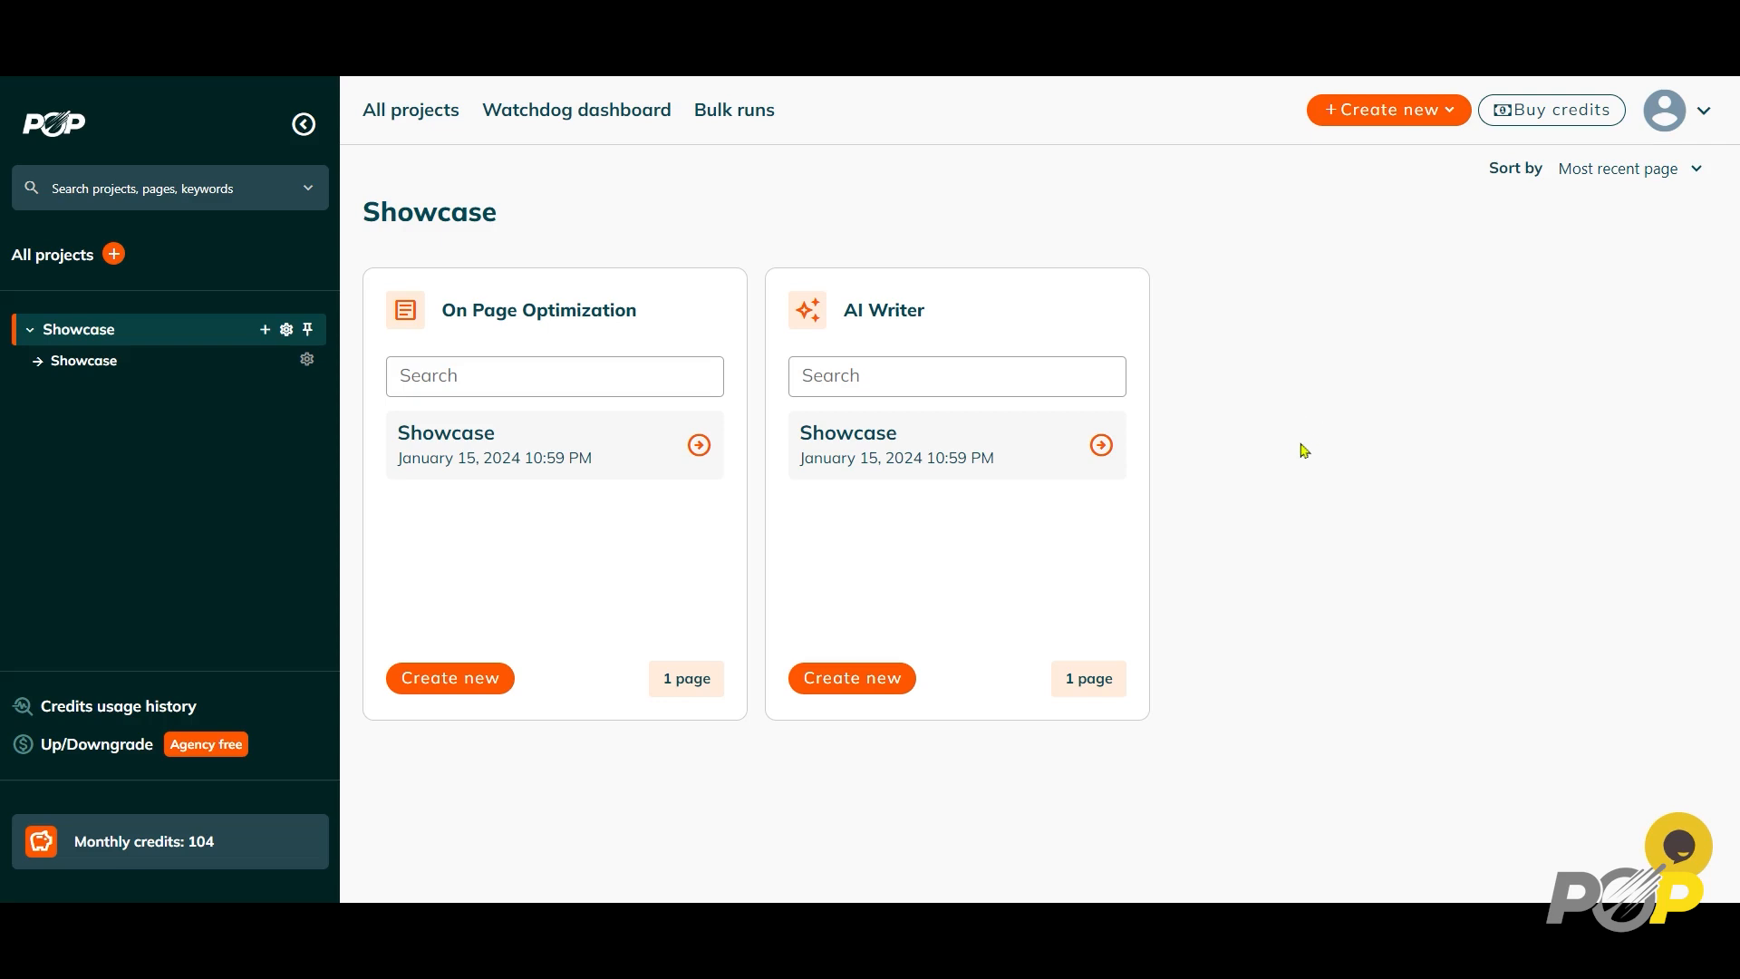
mouse_move(1294, 439)
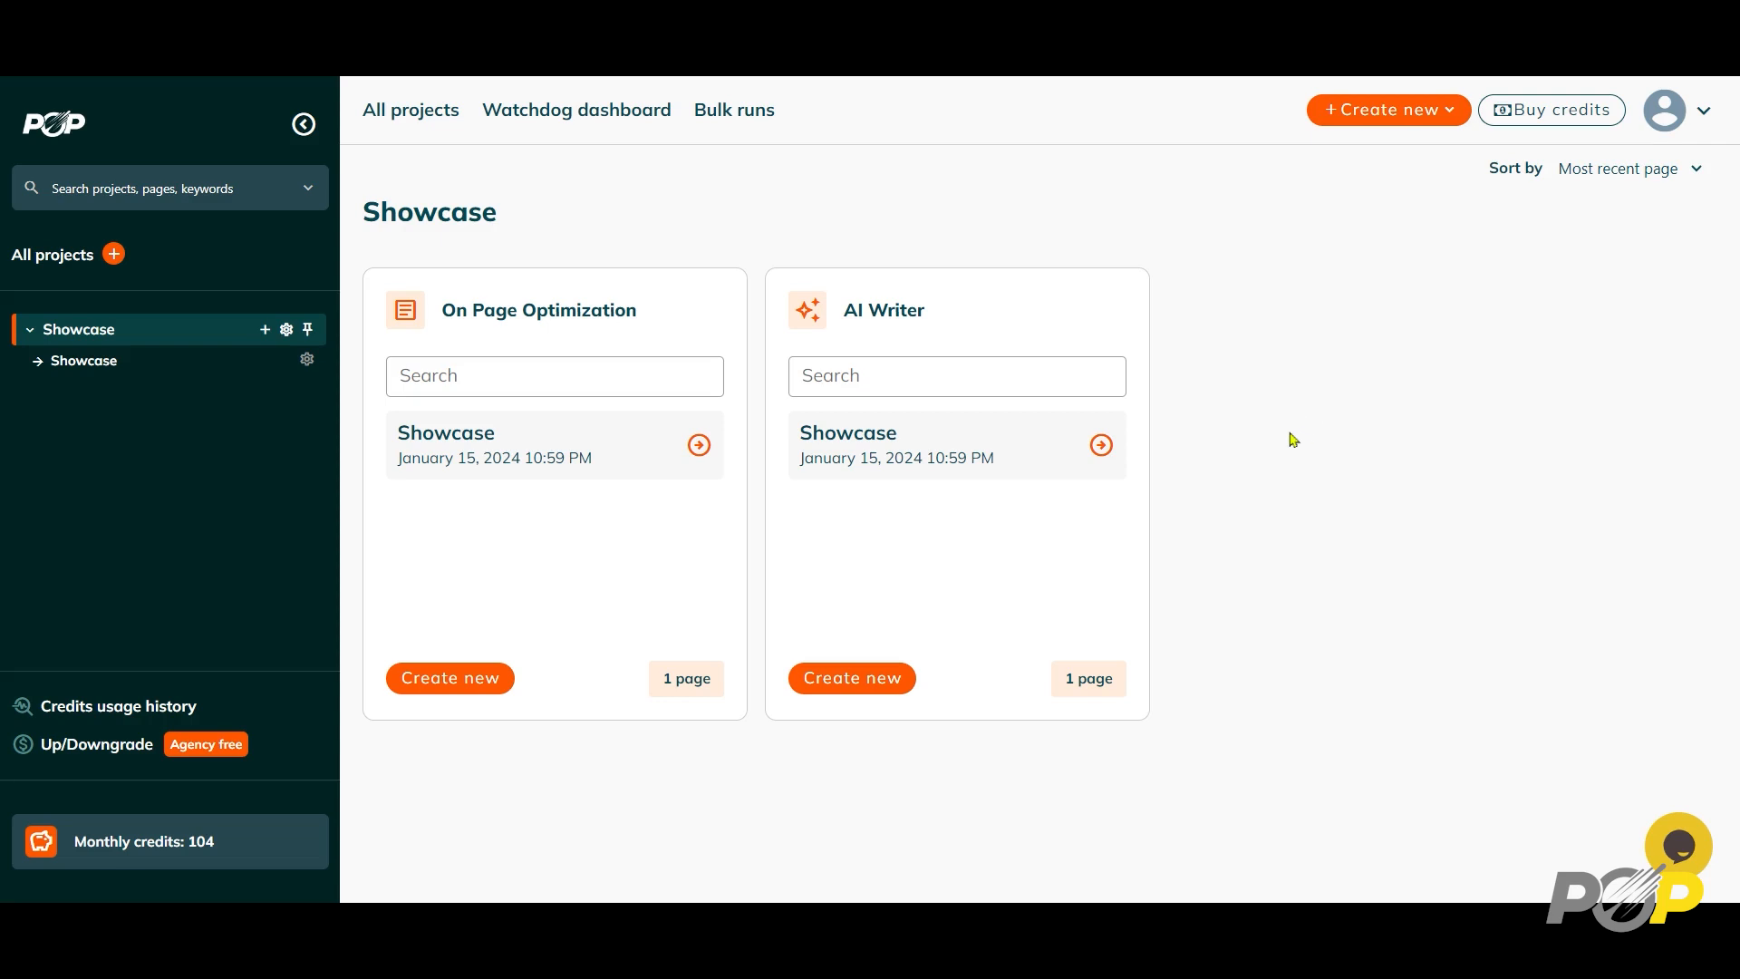
mouse_move(1035, 533)
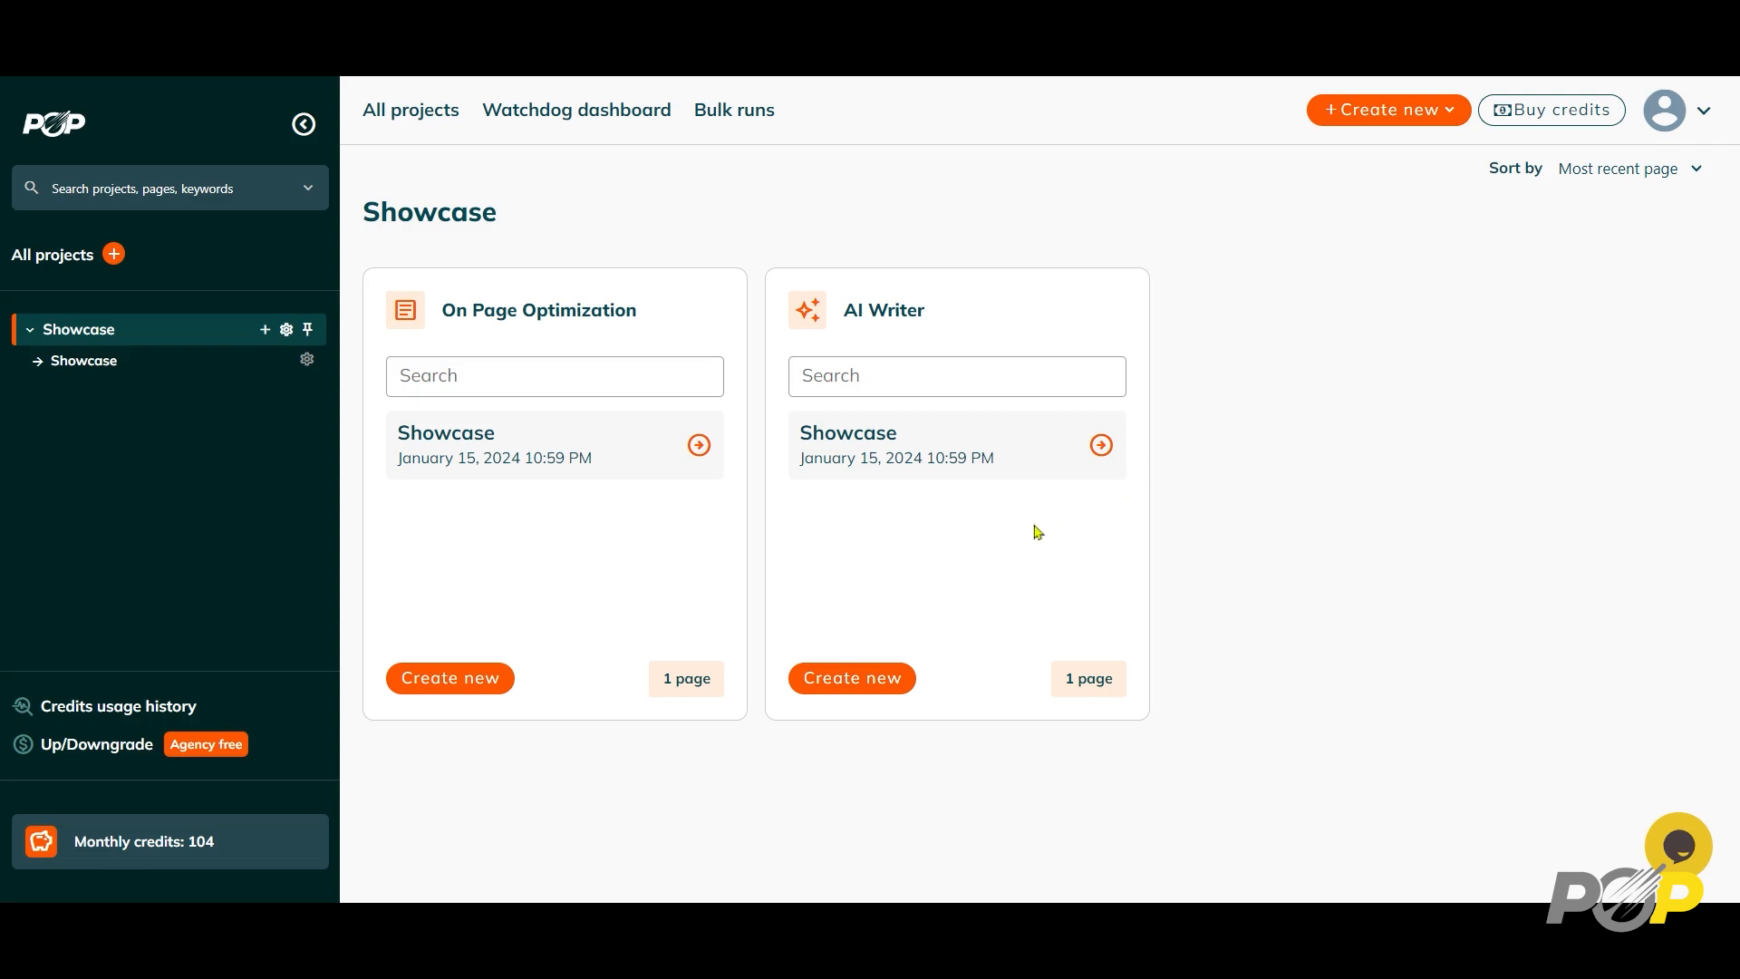
mouse_move(875, 689)
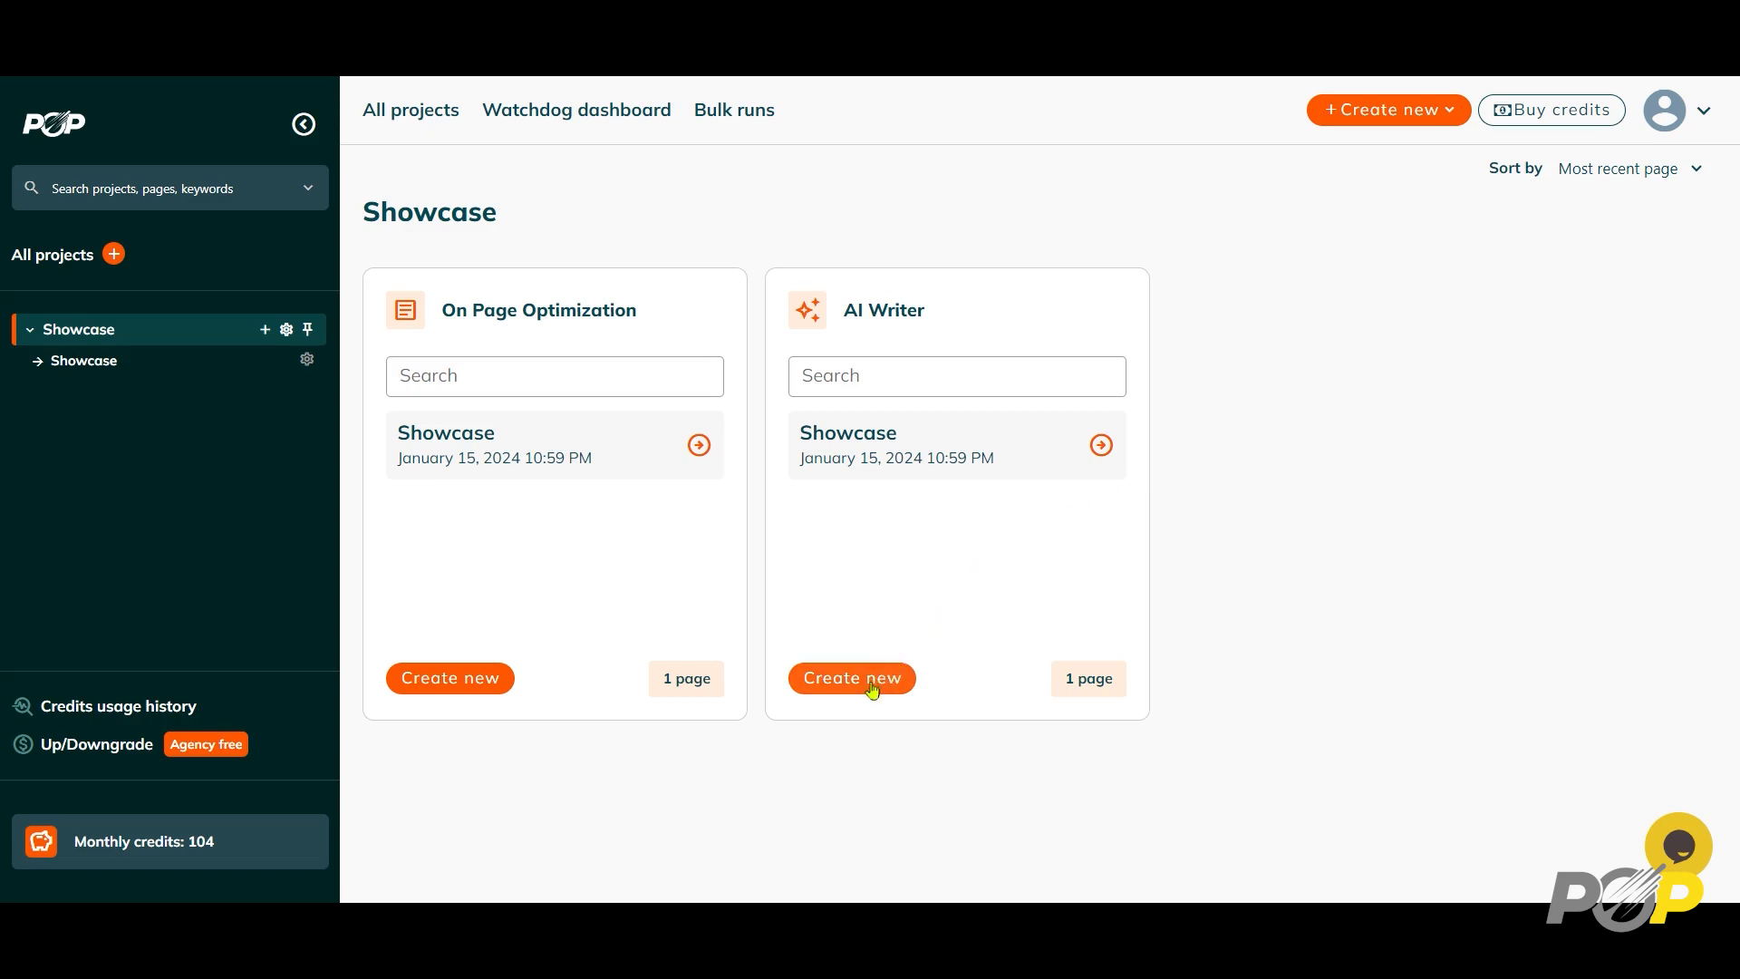
Start creating a new AI Writer report from the AI Writer card
click(852, 678)
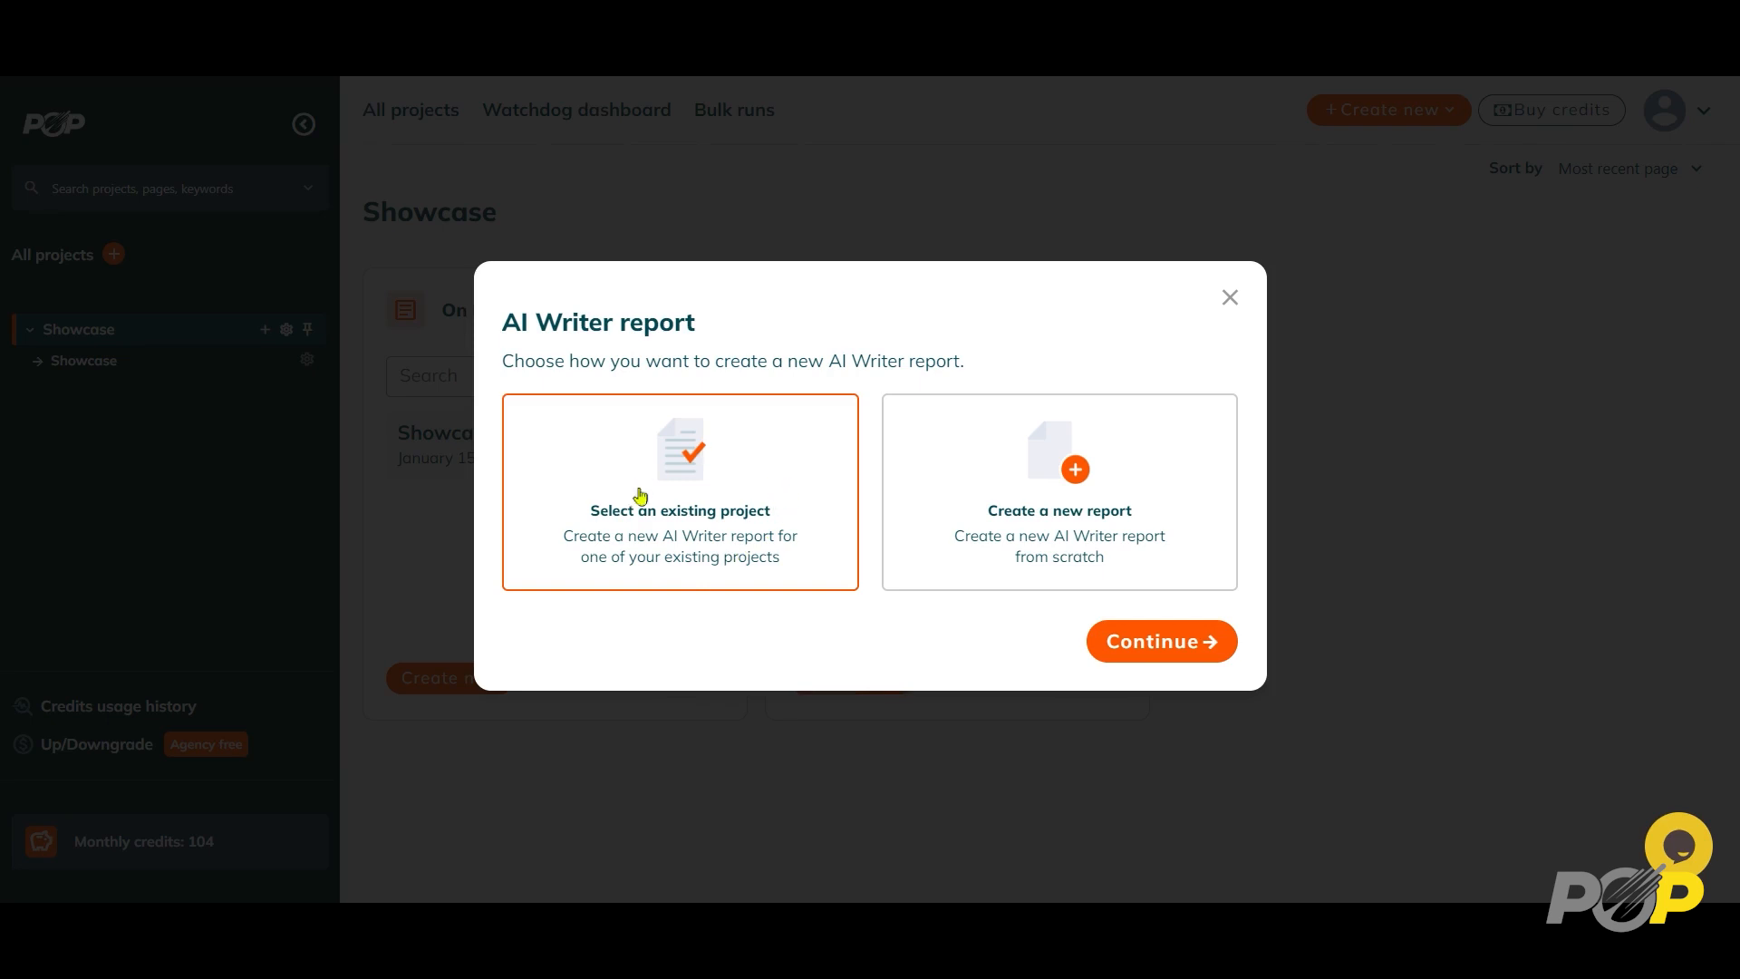
mouse_move(1022, 464)
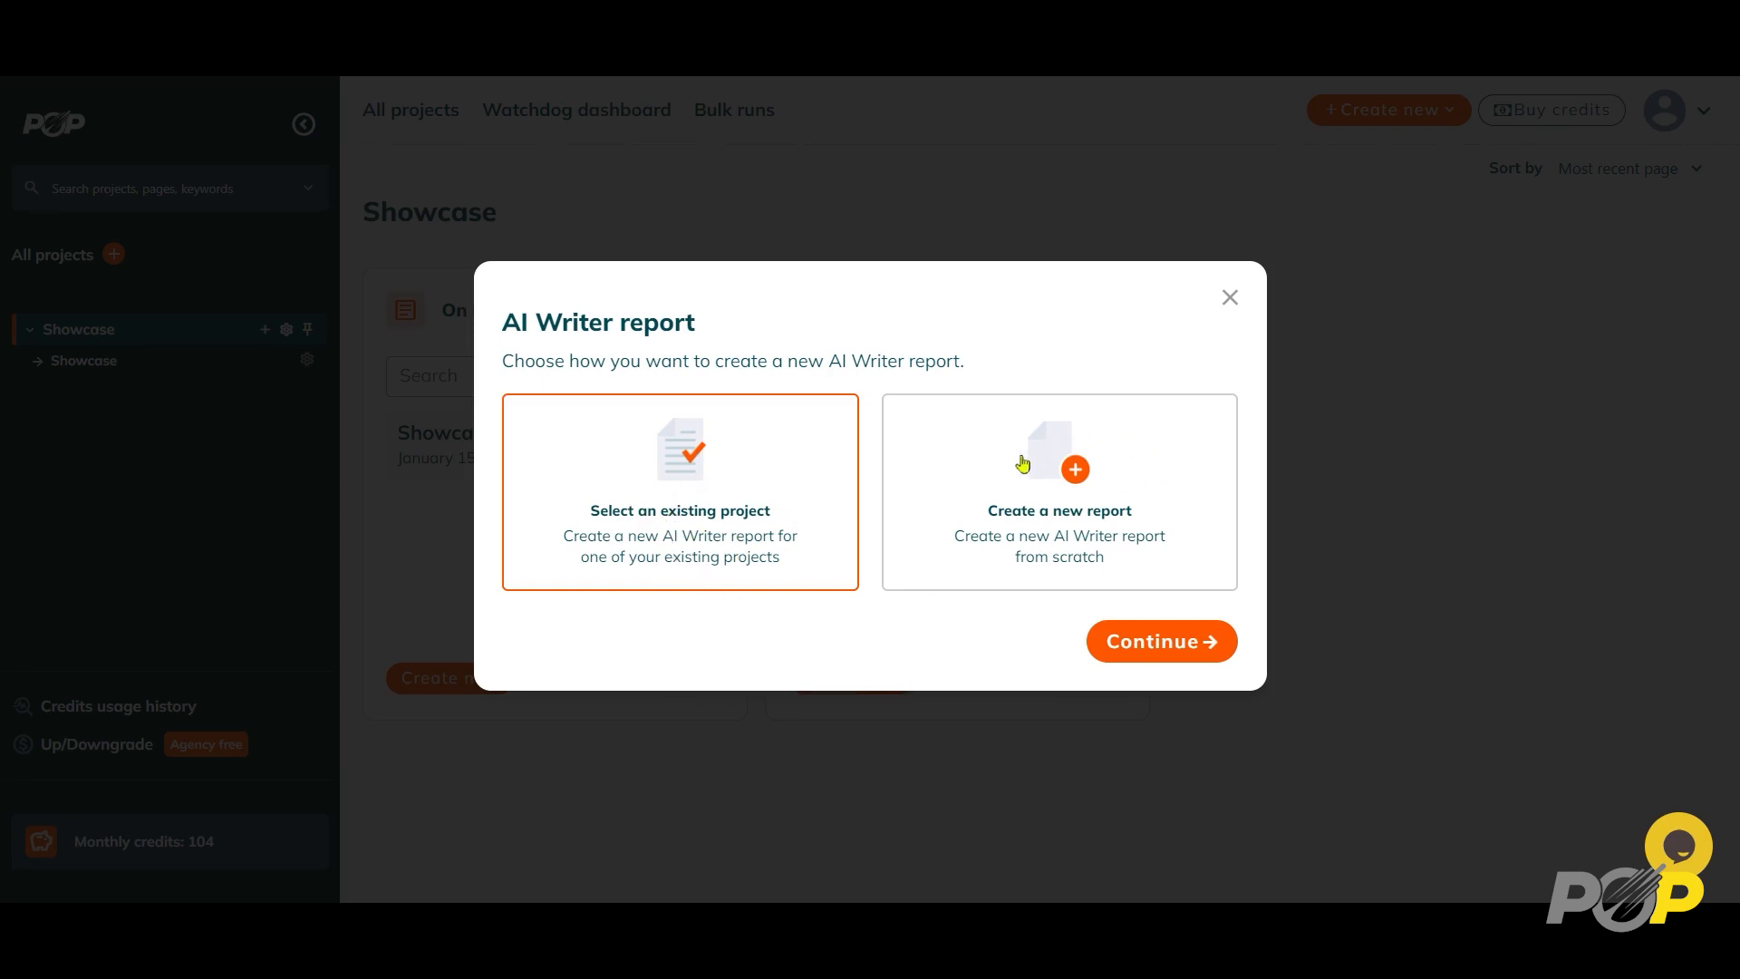
mouse_move(1141, 492)
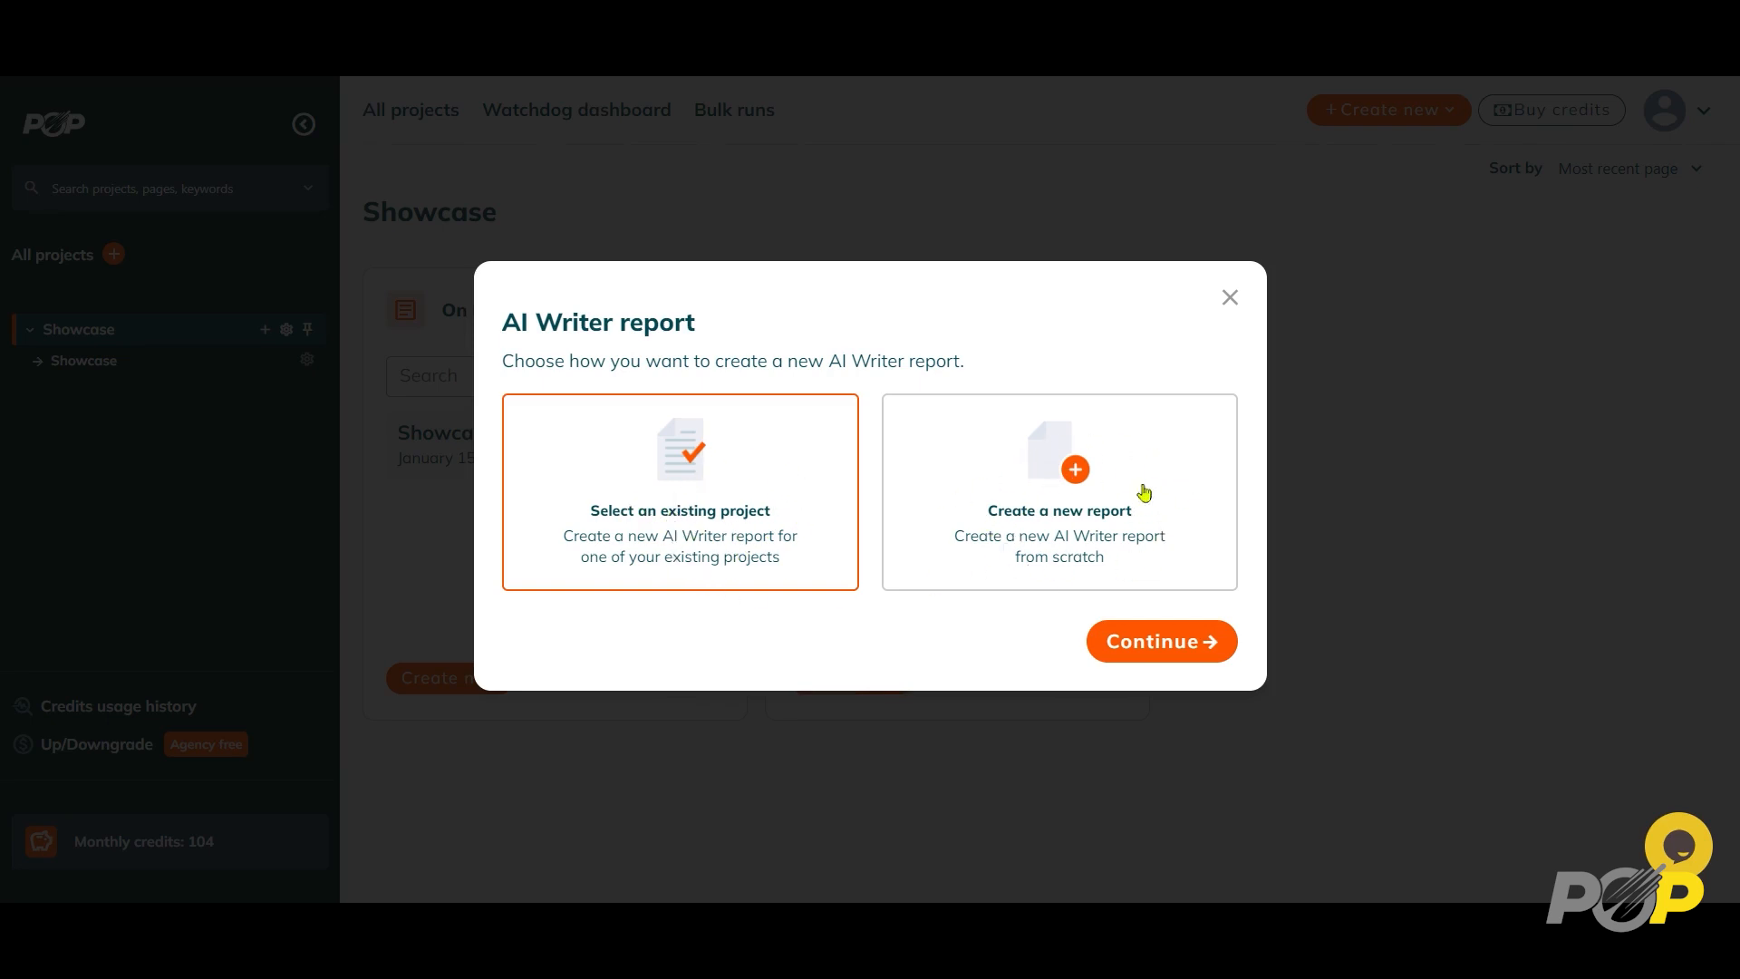
mouse_move(916, 636)
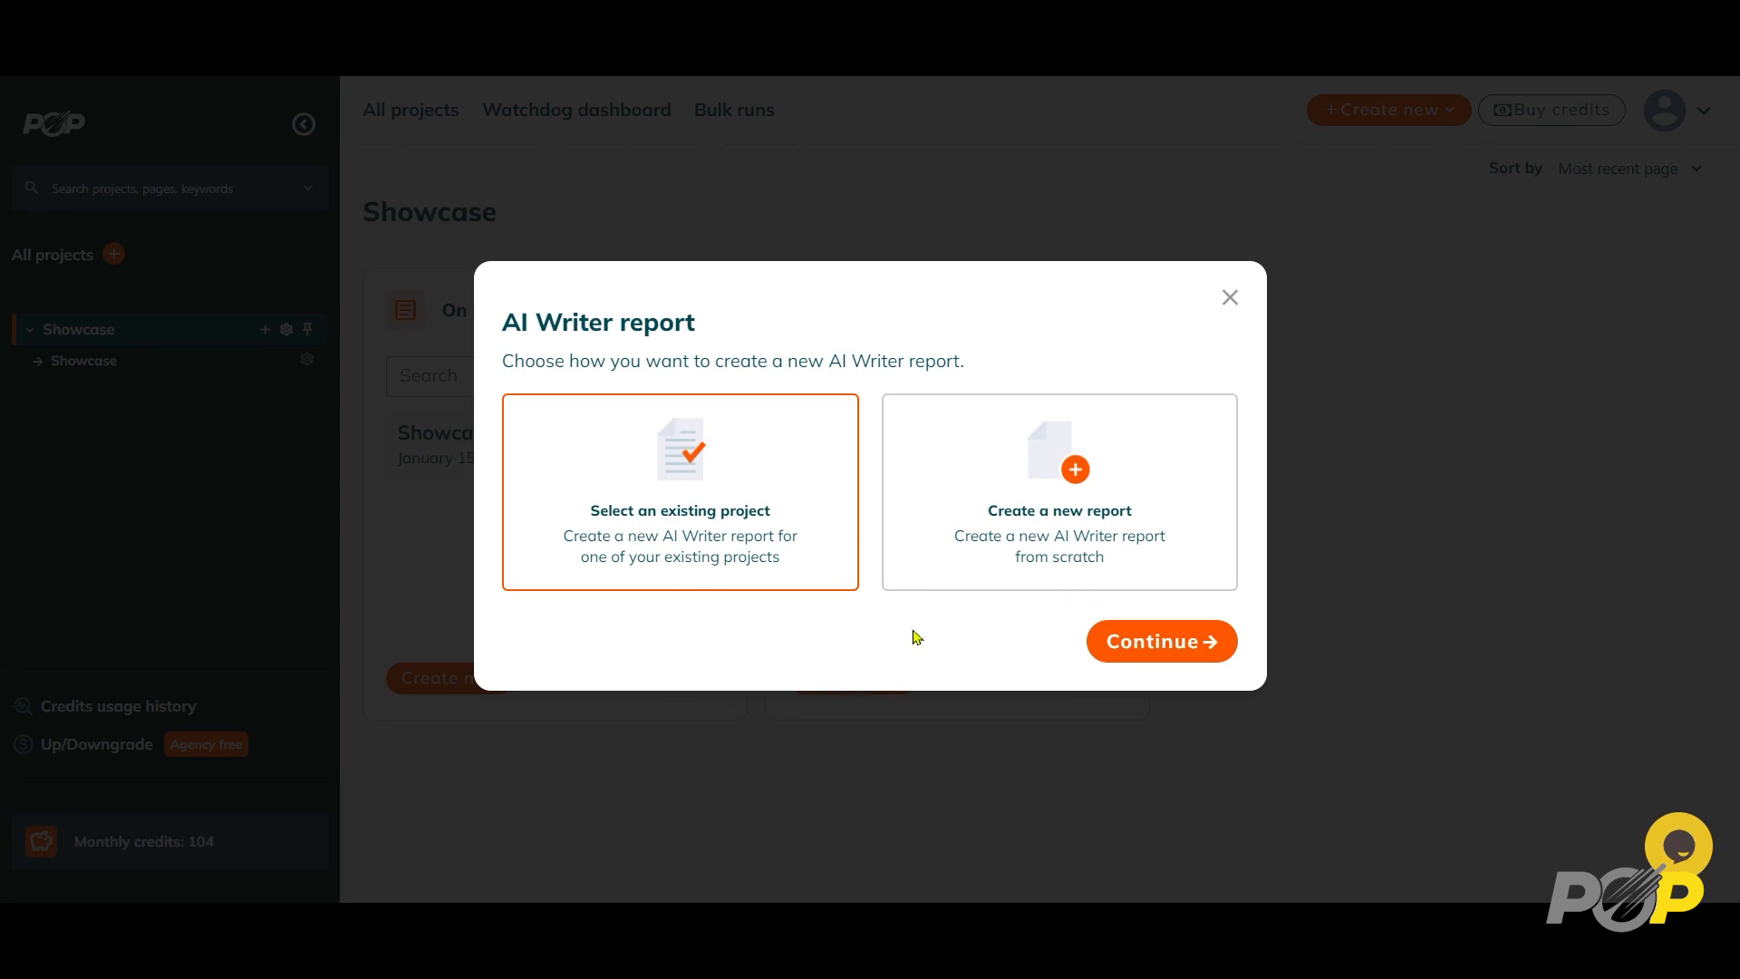
mouse_move(623, 548)
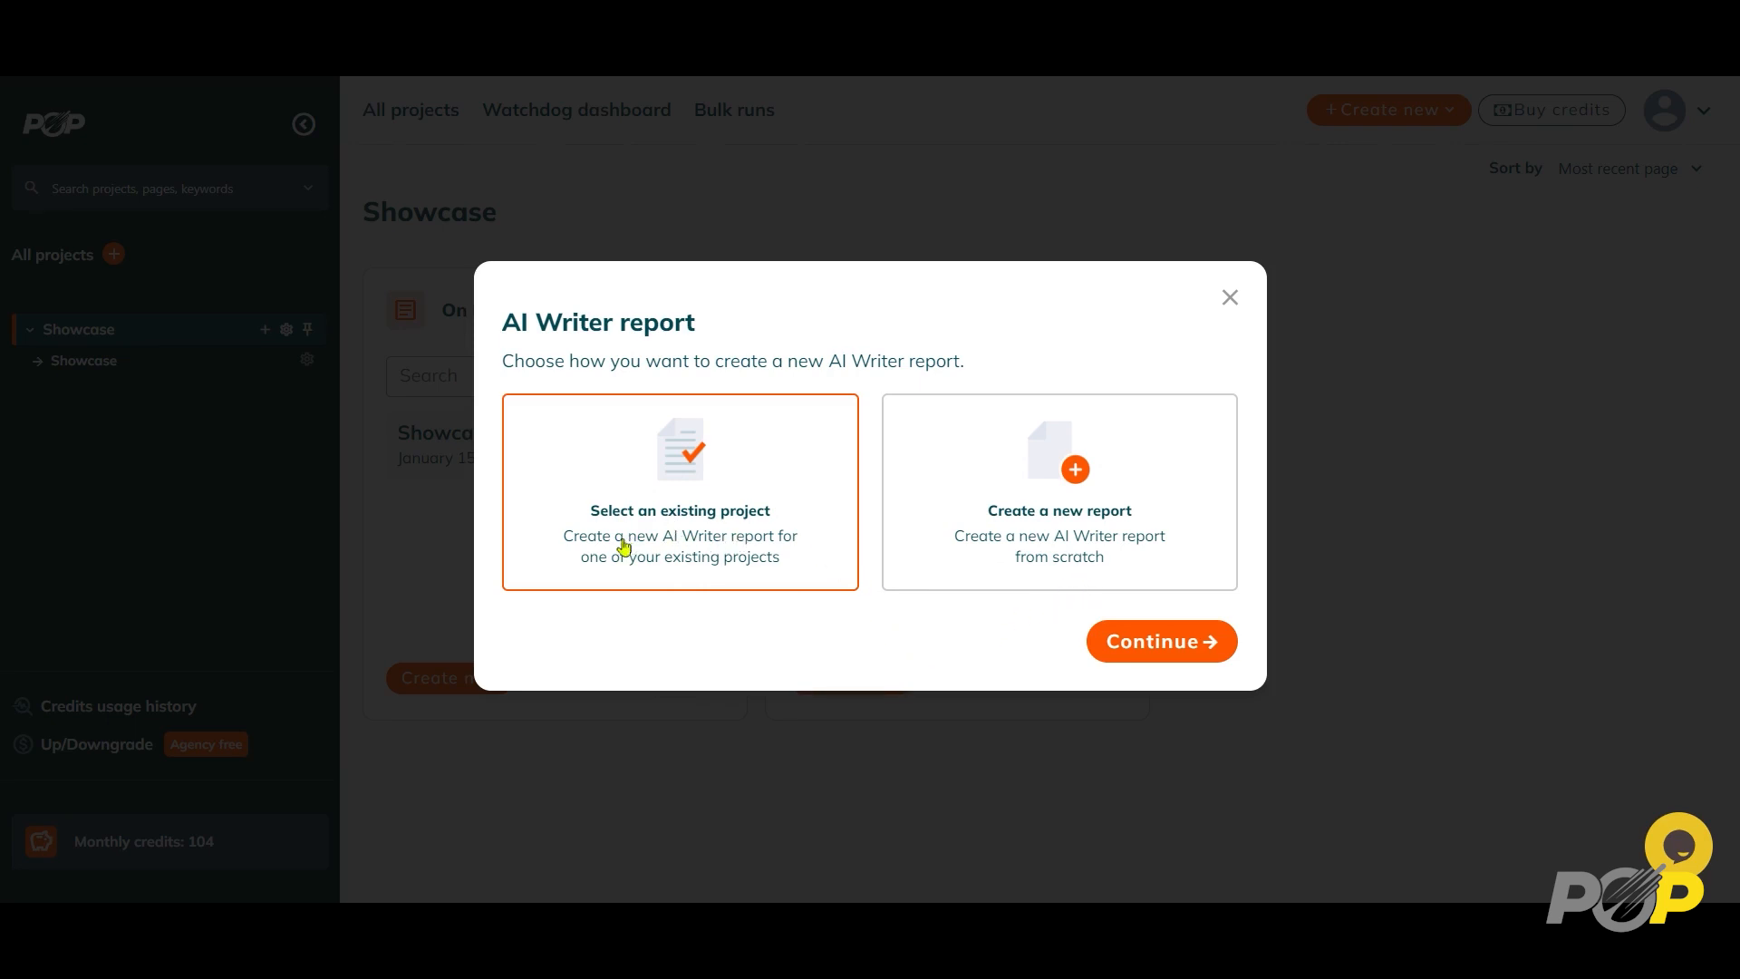
Choose the existing-project option and set the report's project to Showcase, leaving the page unchosen
click(679, 491)
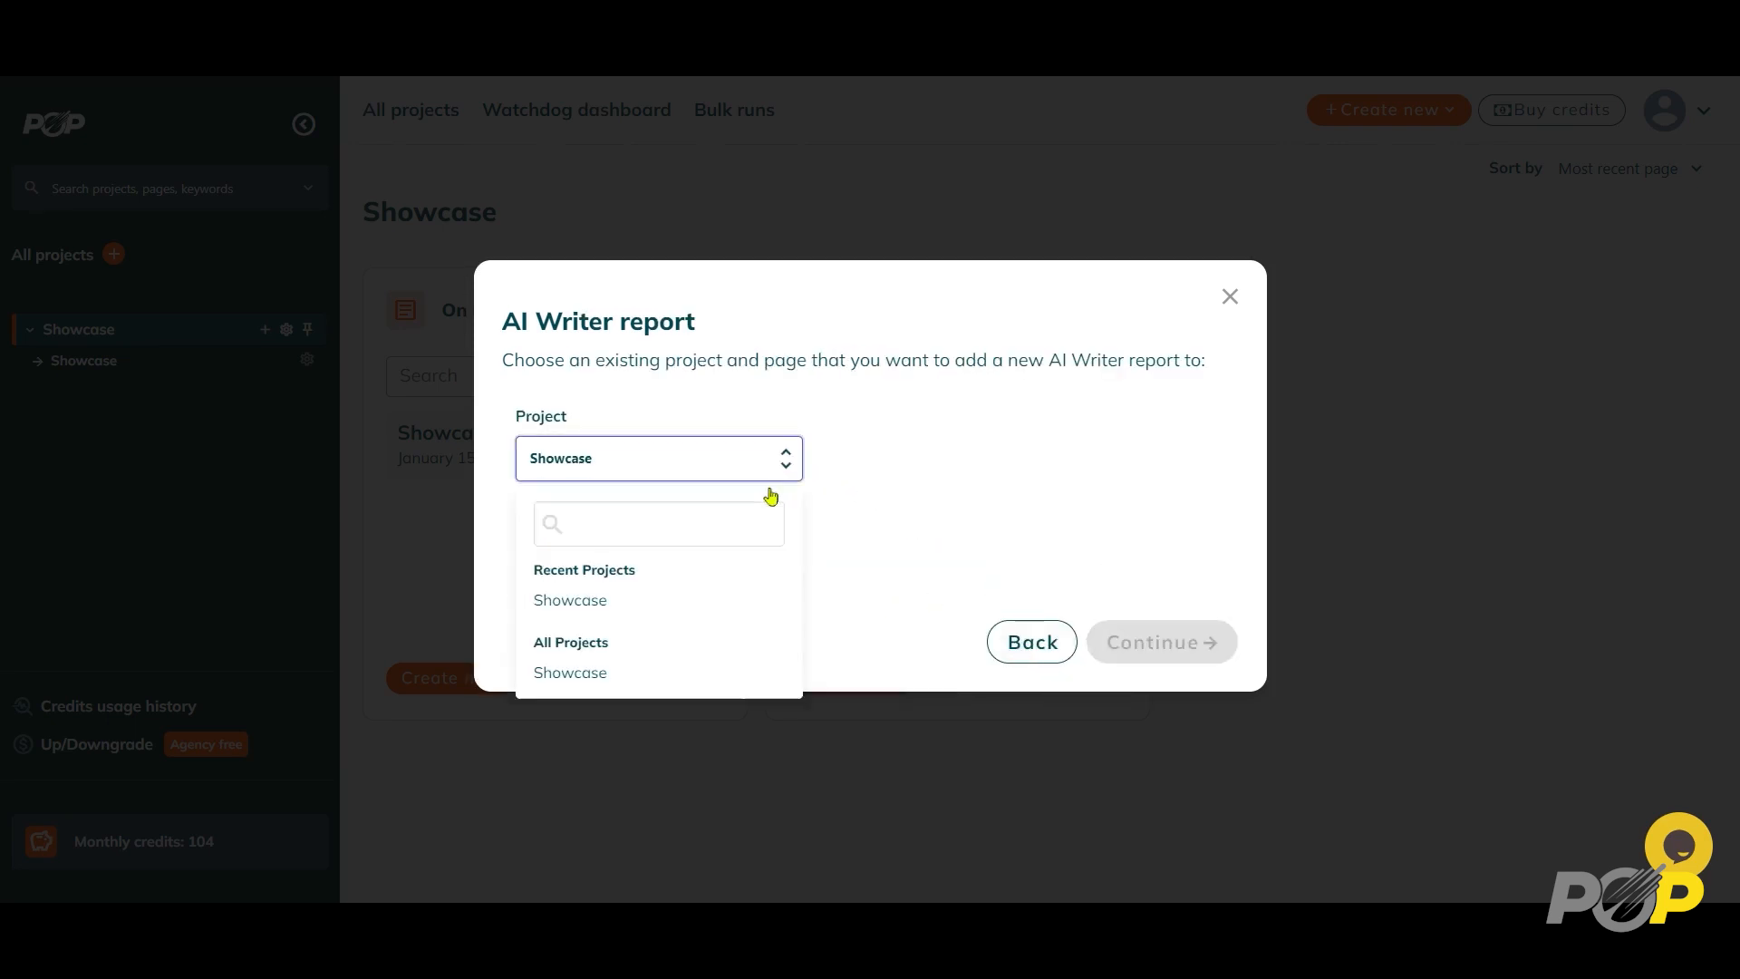
mouse_move(870, 569)
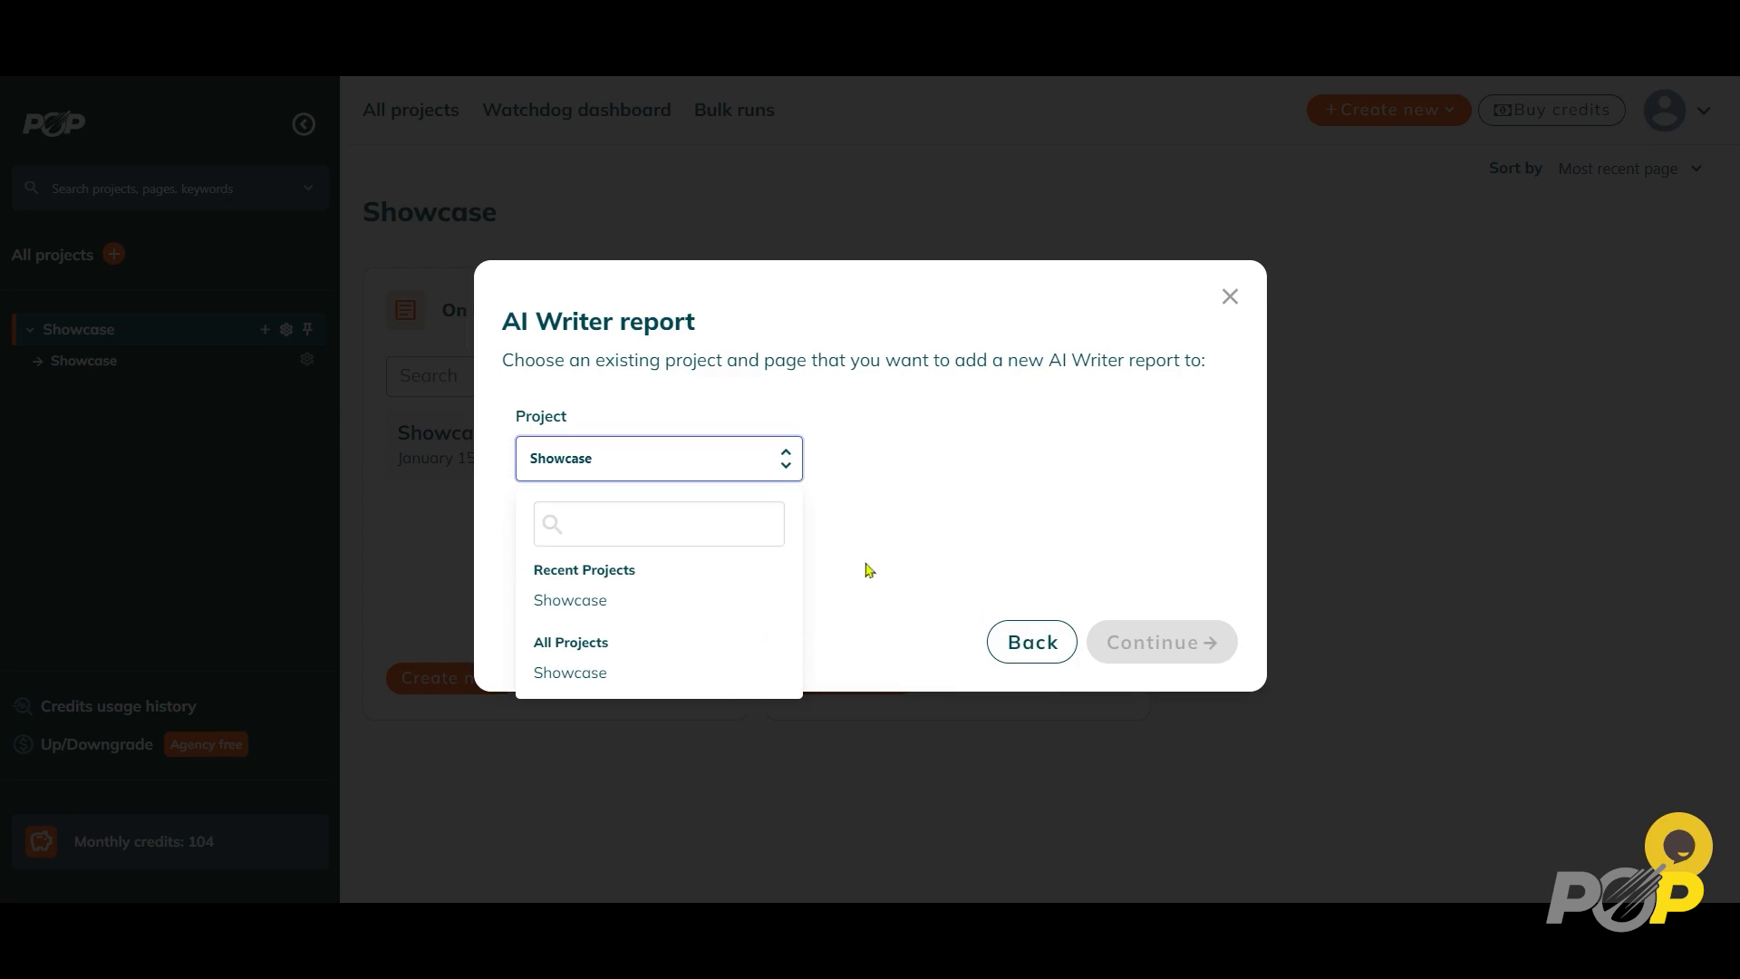
click(569, 600)
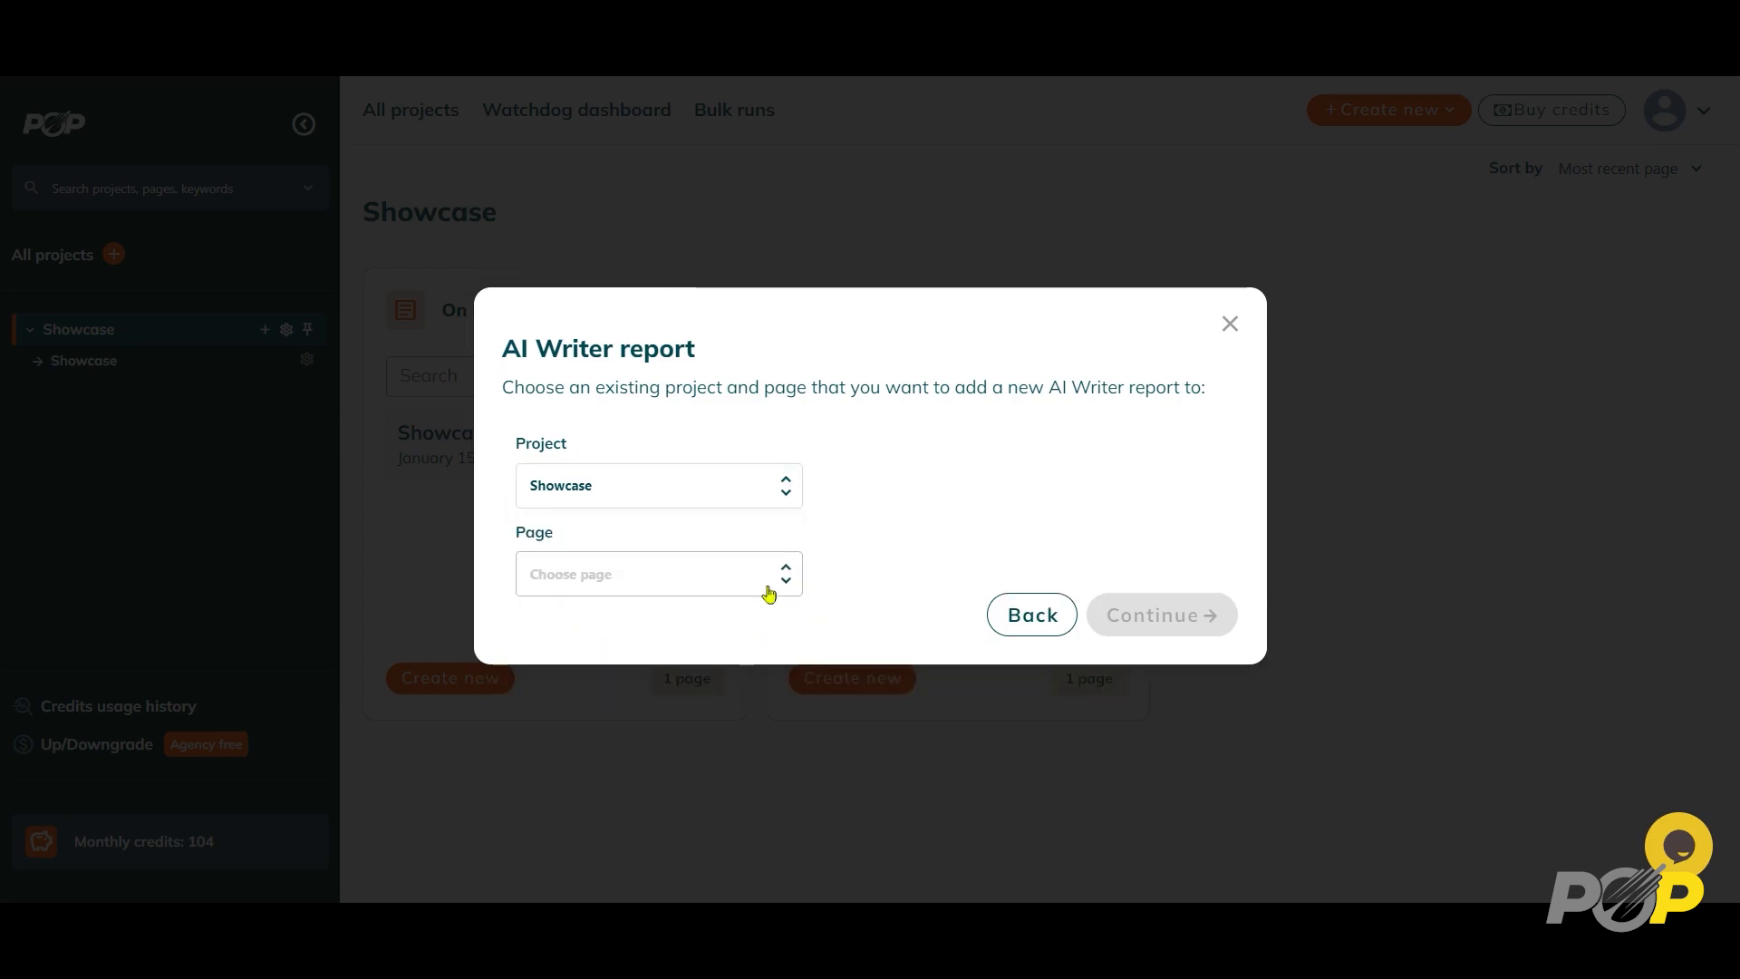
click(660, 573)
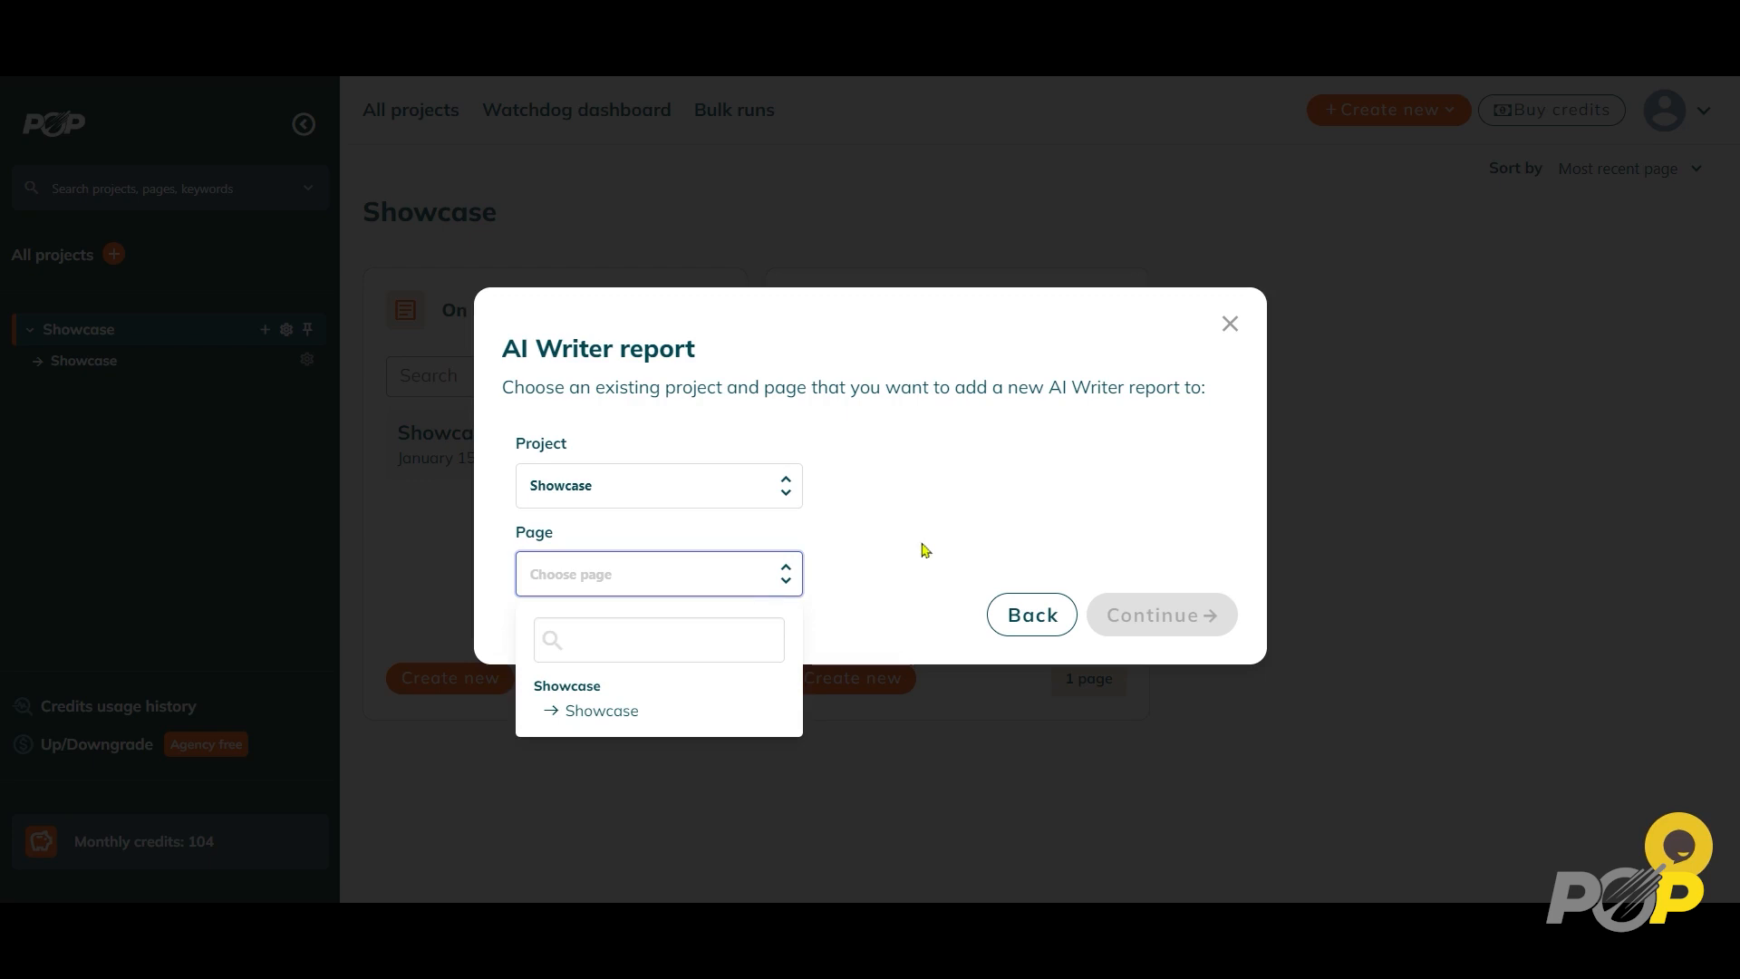
mouse_move(912, 555)
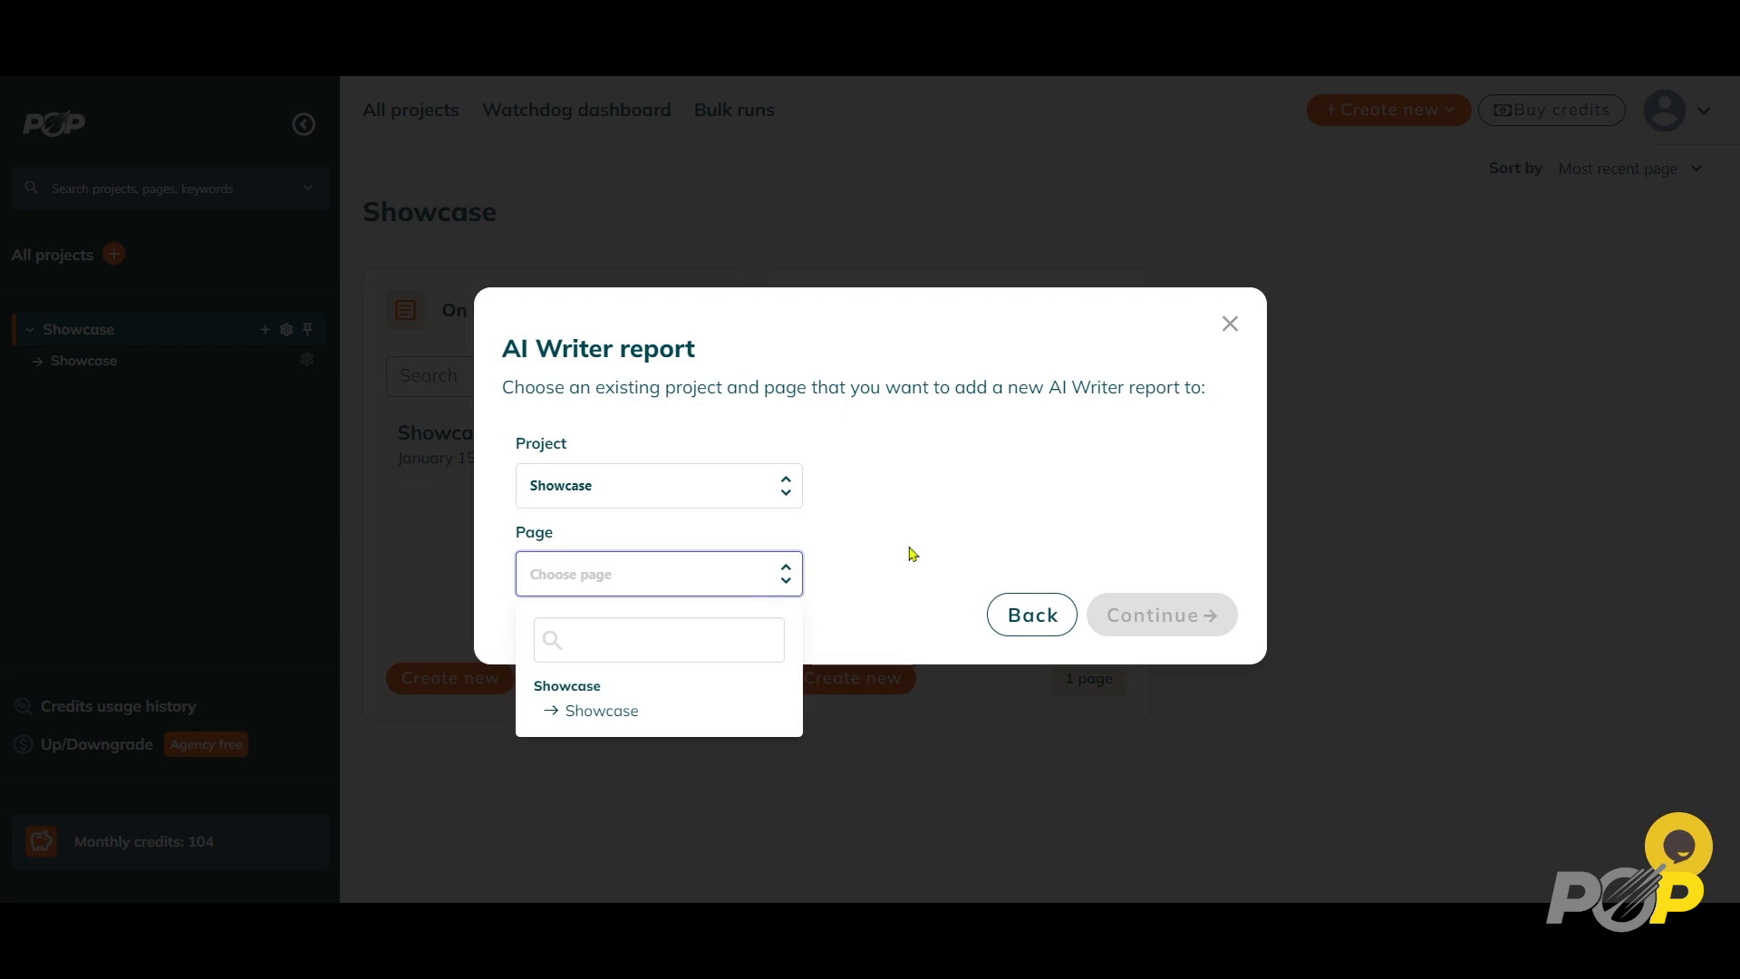
click(660, 486)
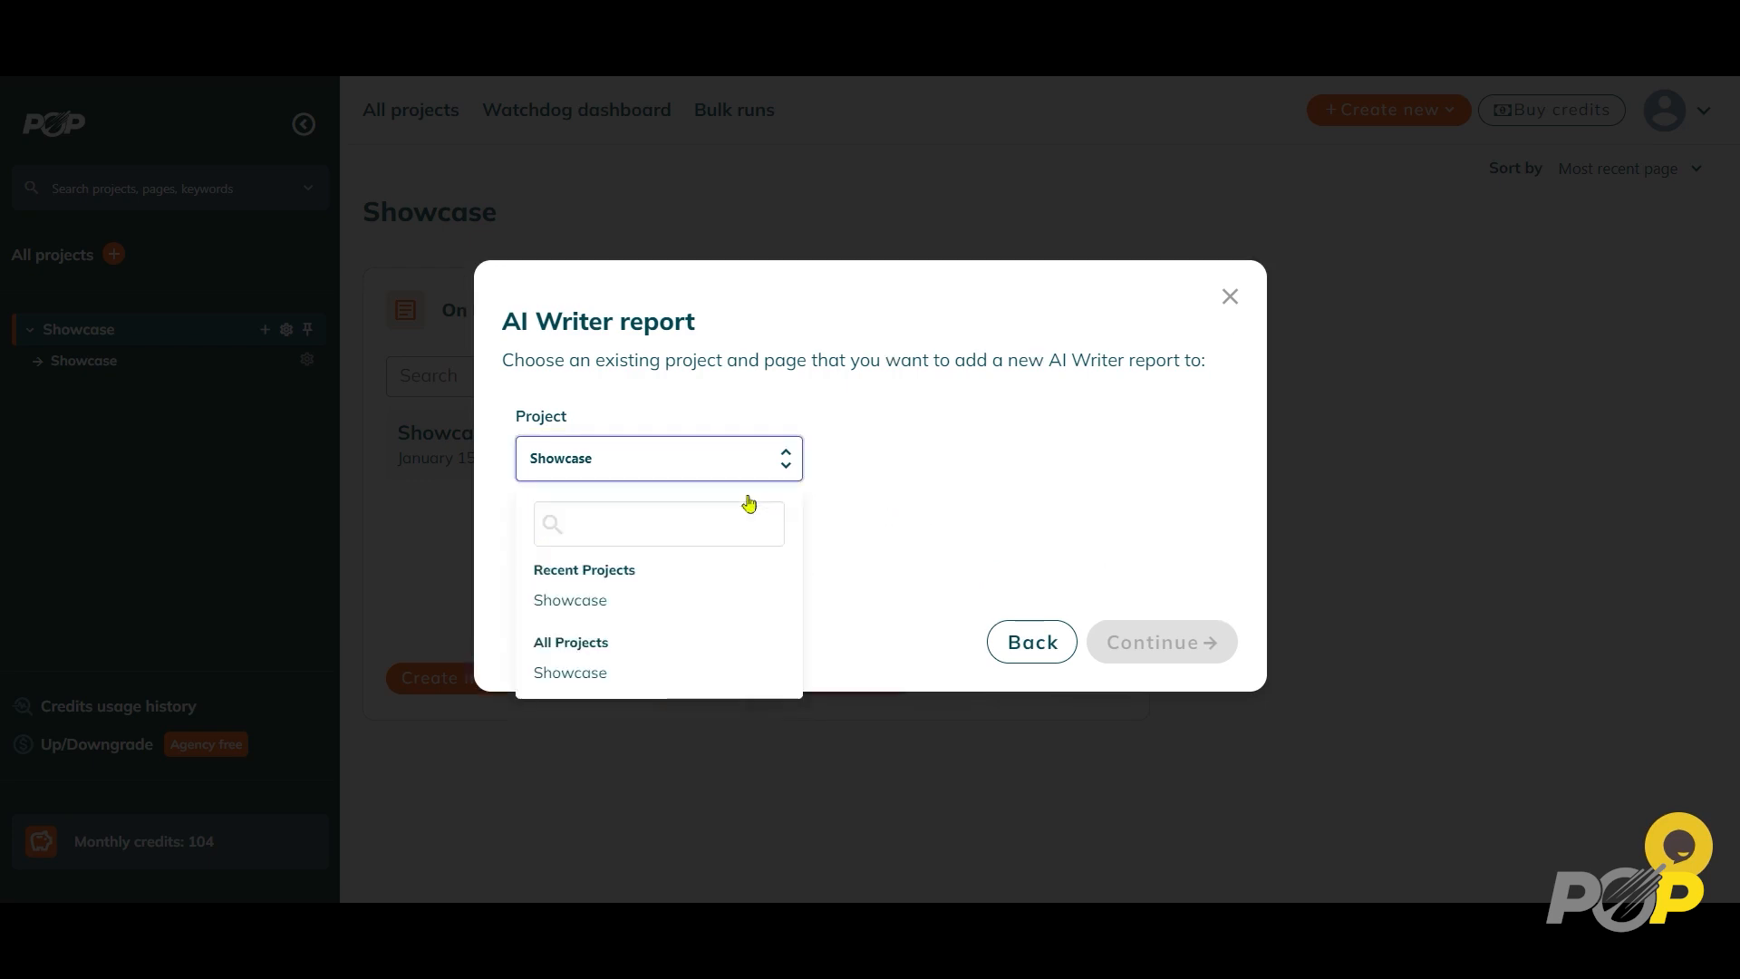
click(569, 600)
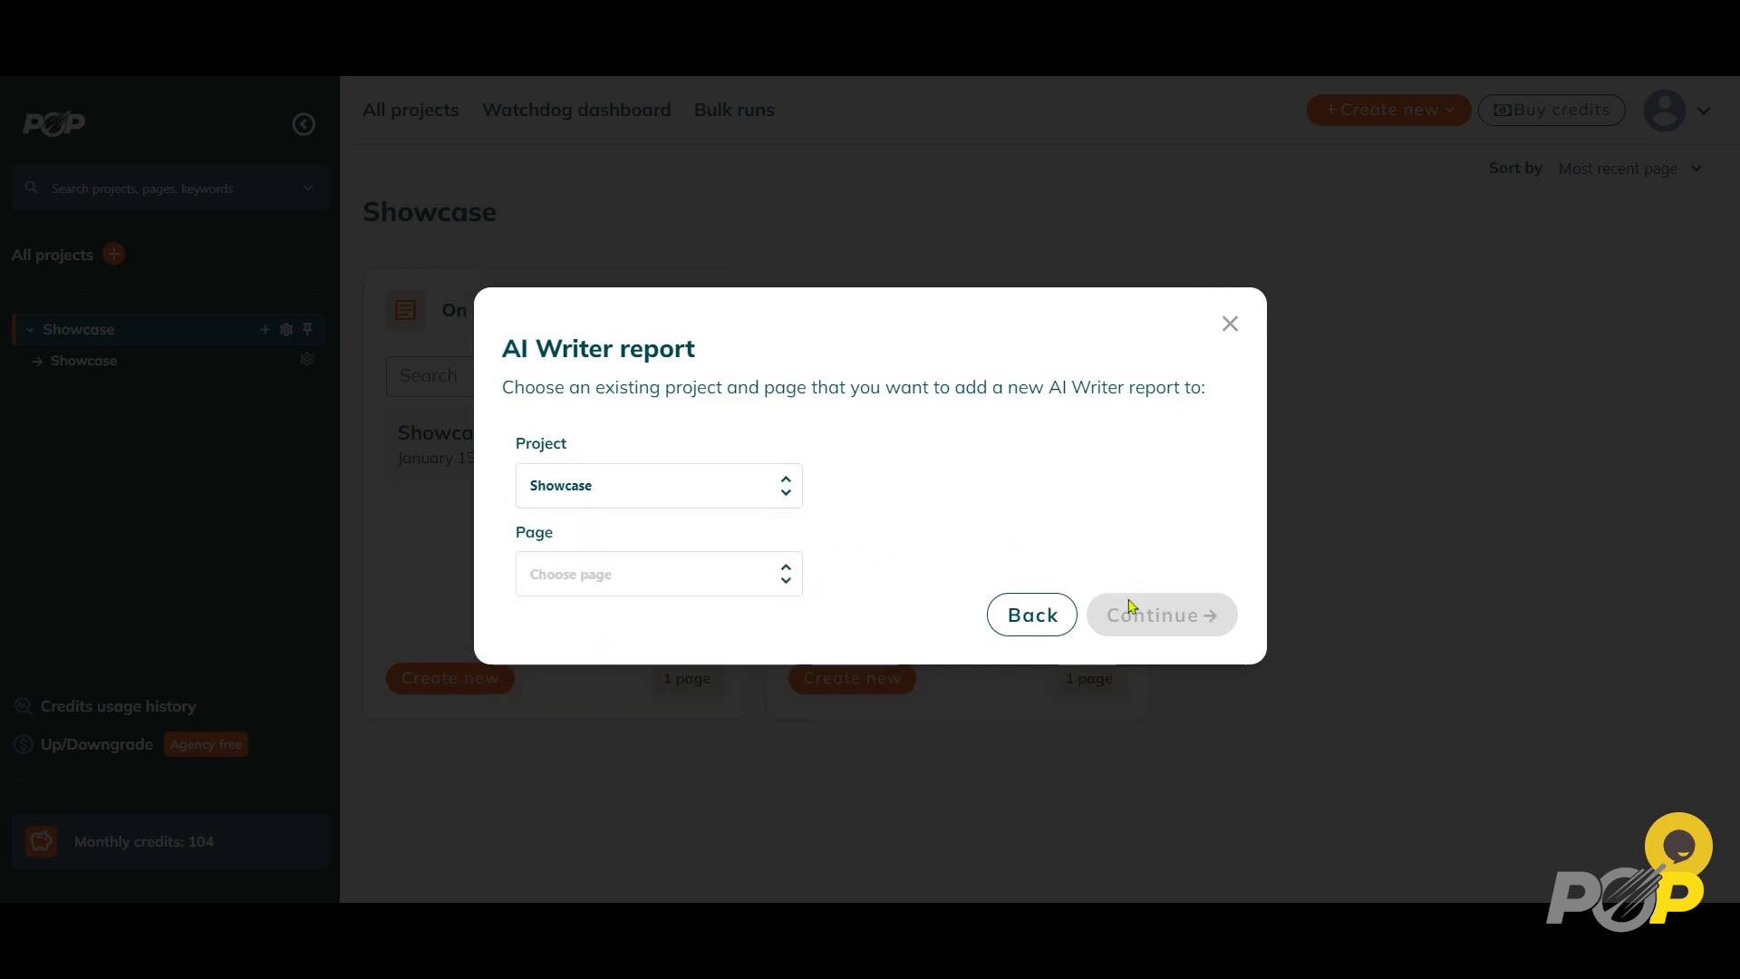
mouse_move(1124, 543)
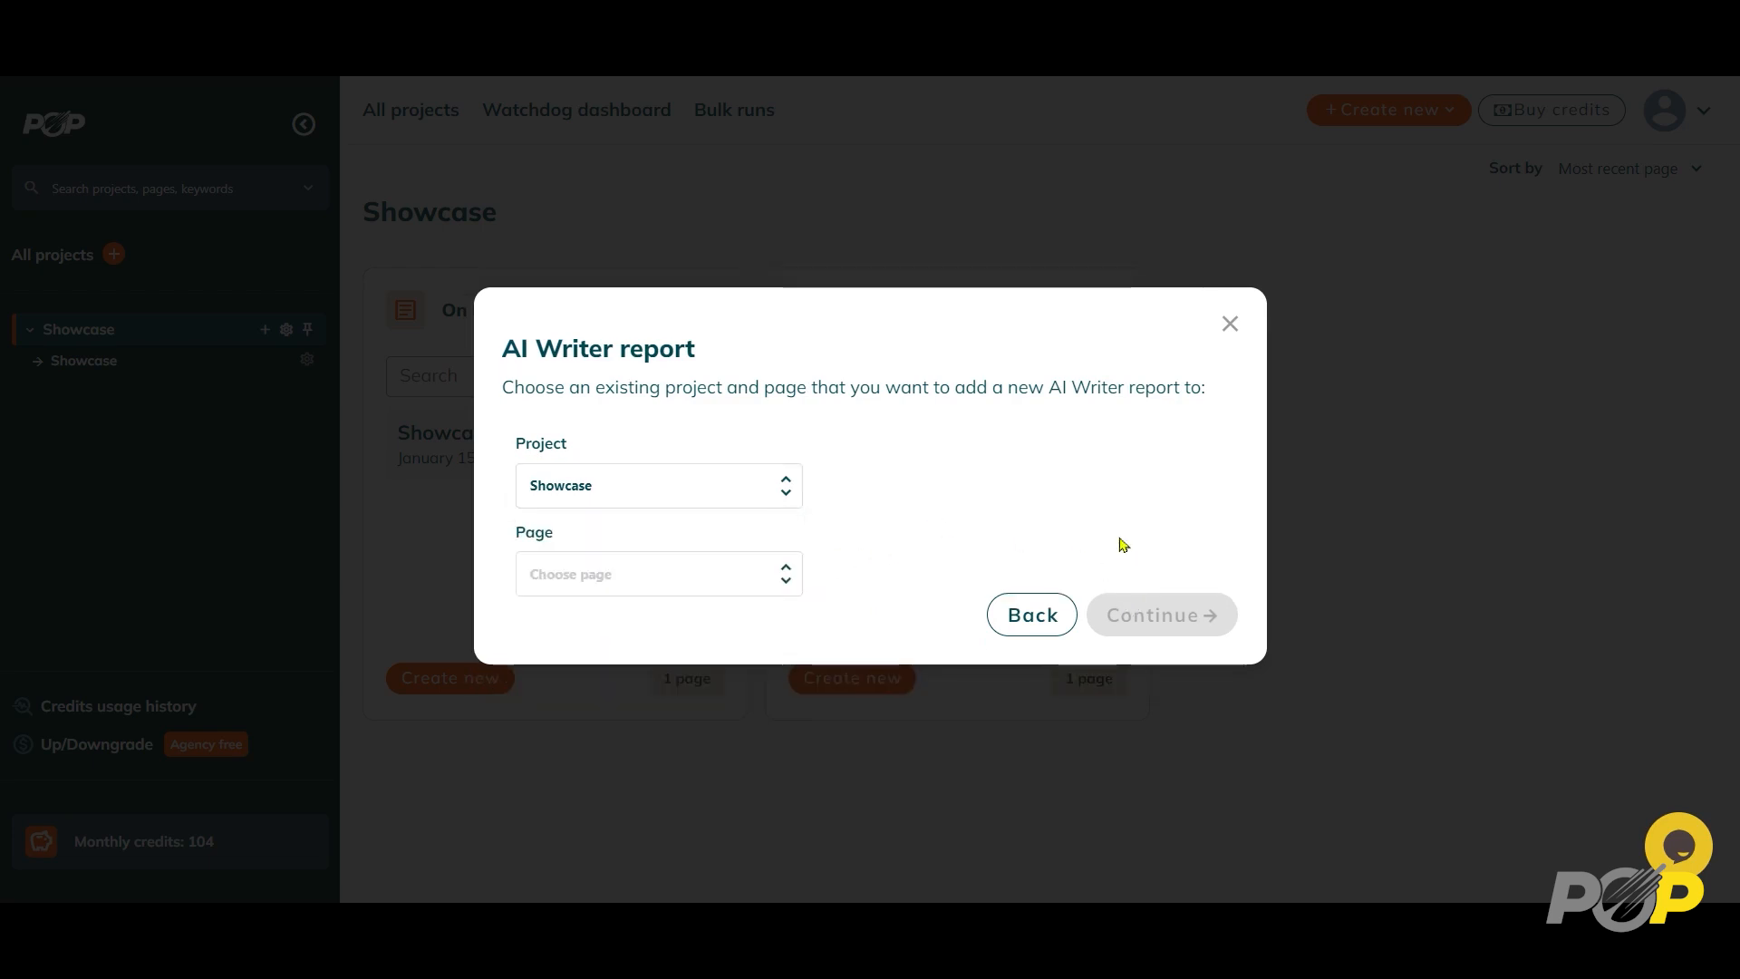
Go back and switch to creating a report from scratch, reaching the domain and keyword form
click(1032, 615)
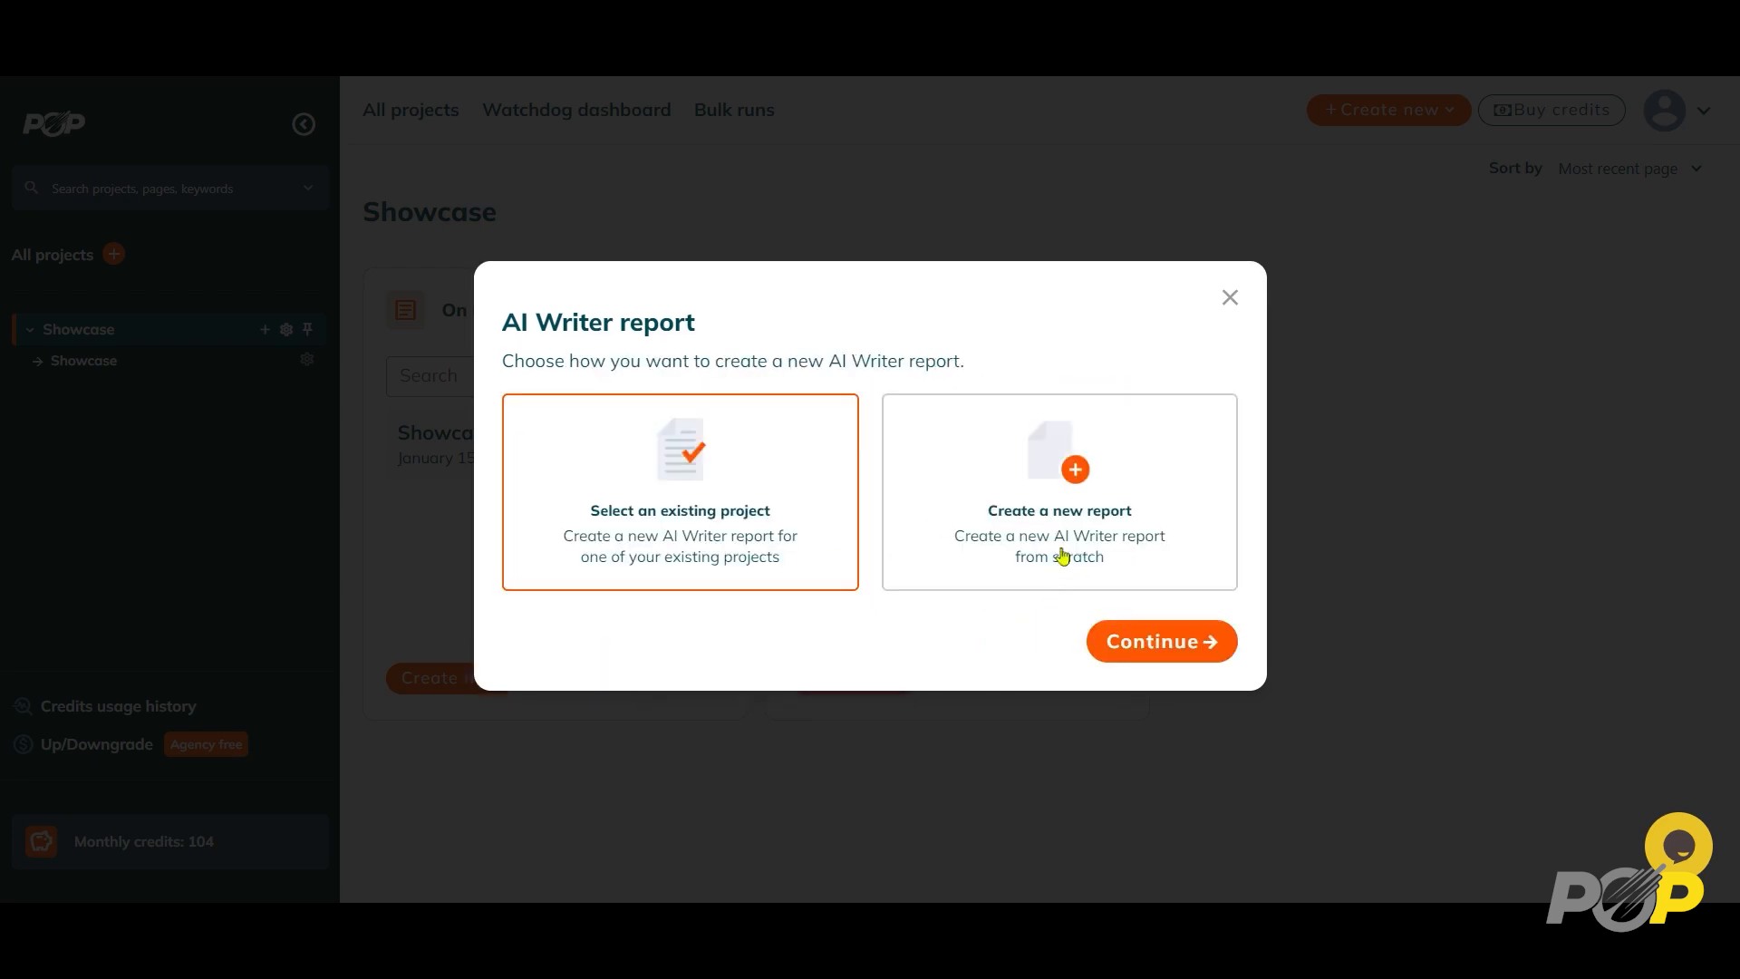
click(1059, 491)
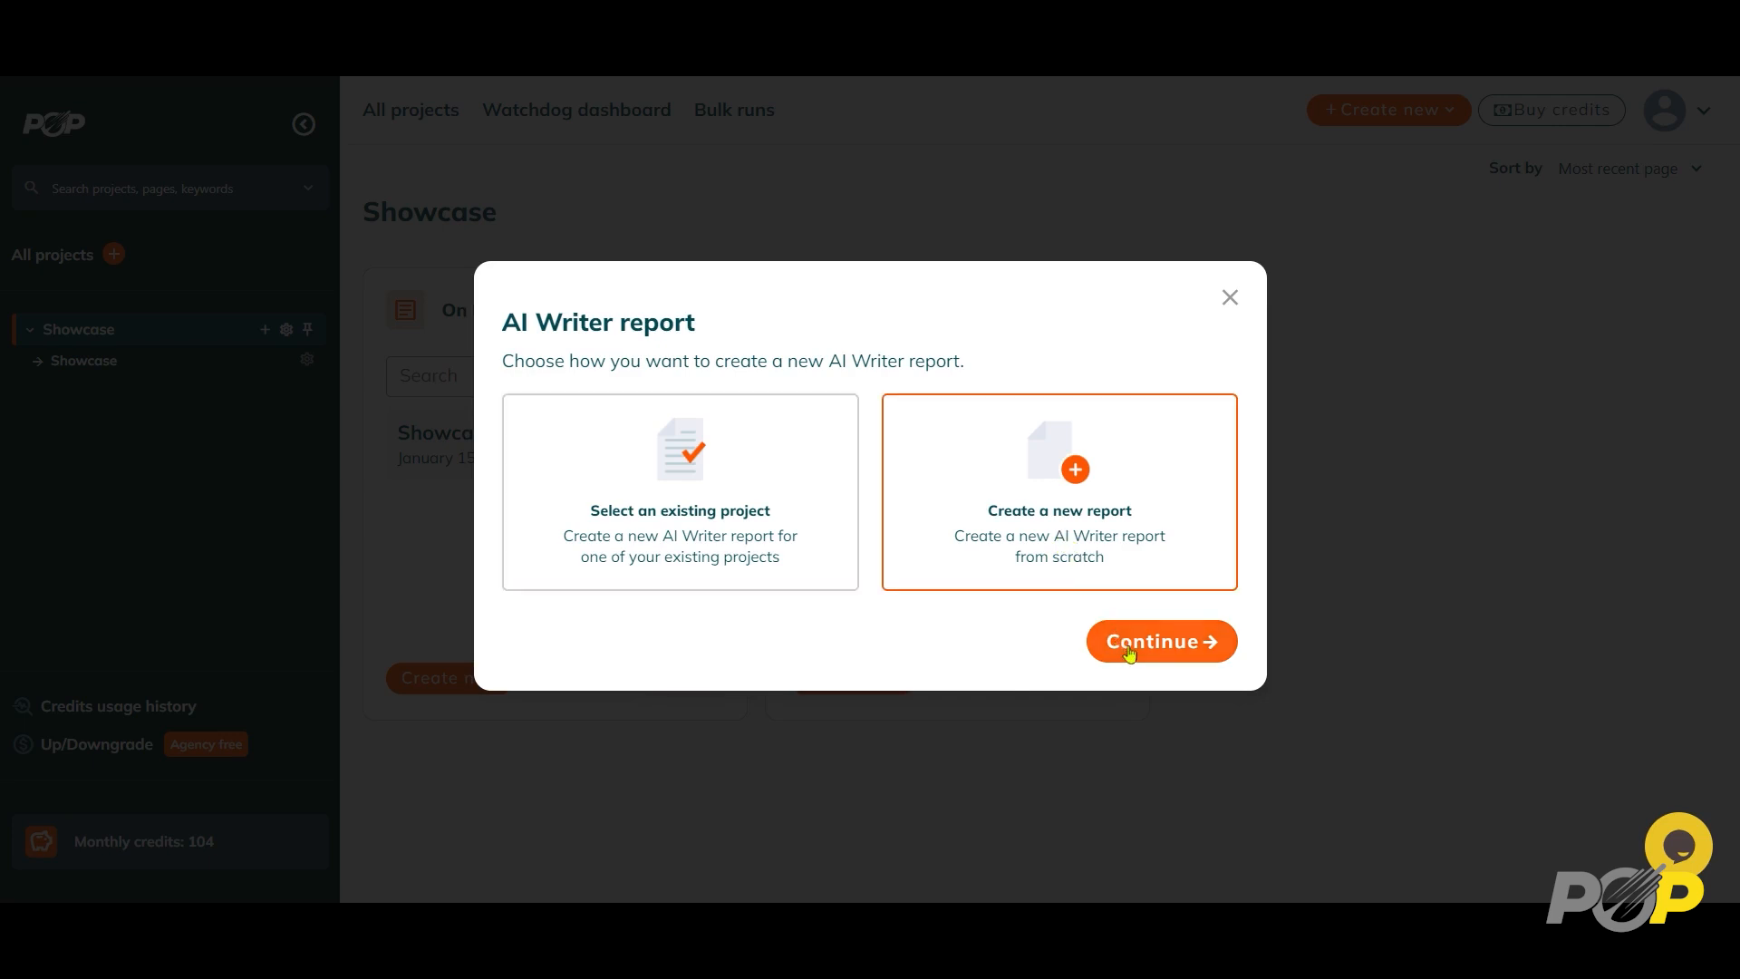
click(1160, 641)
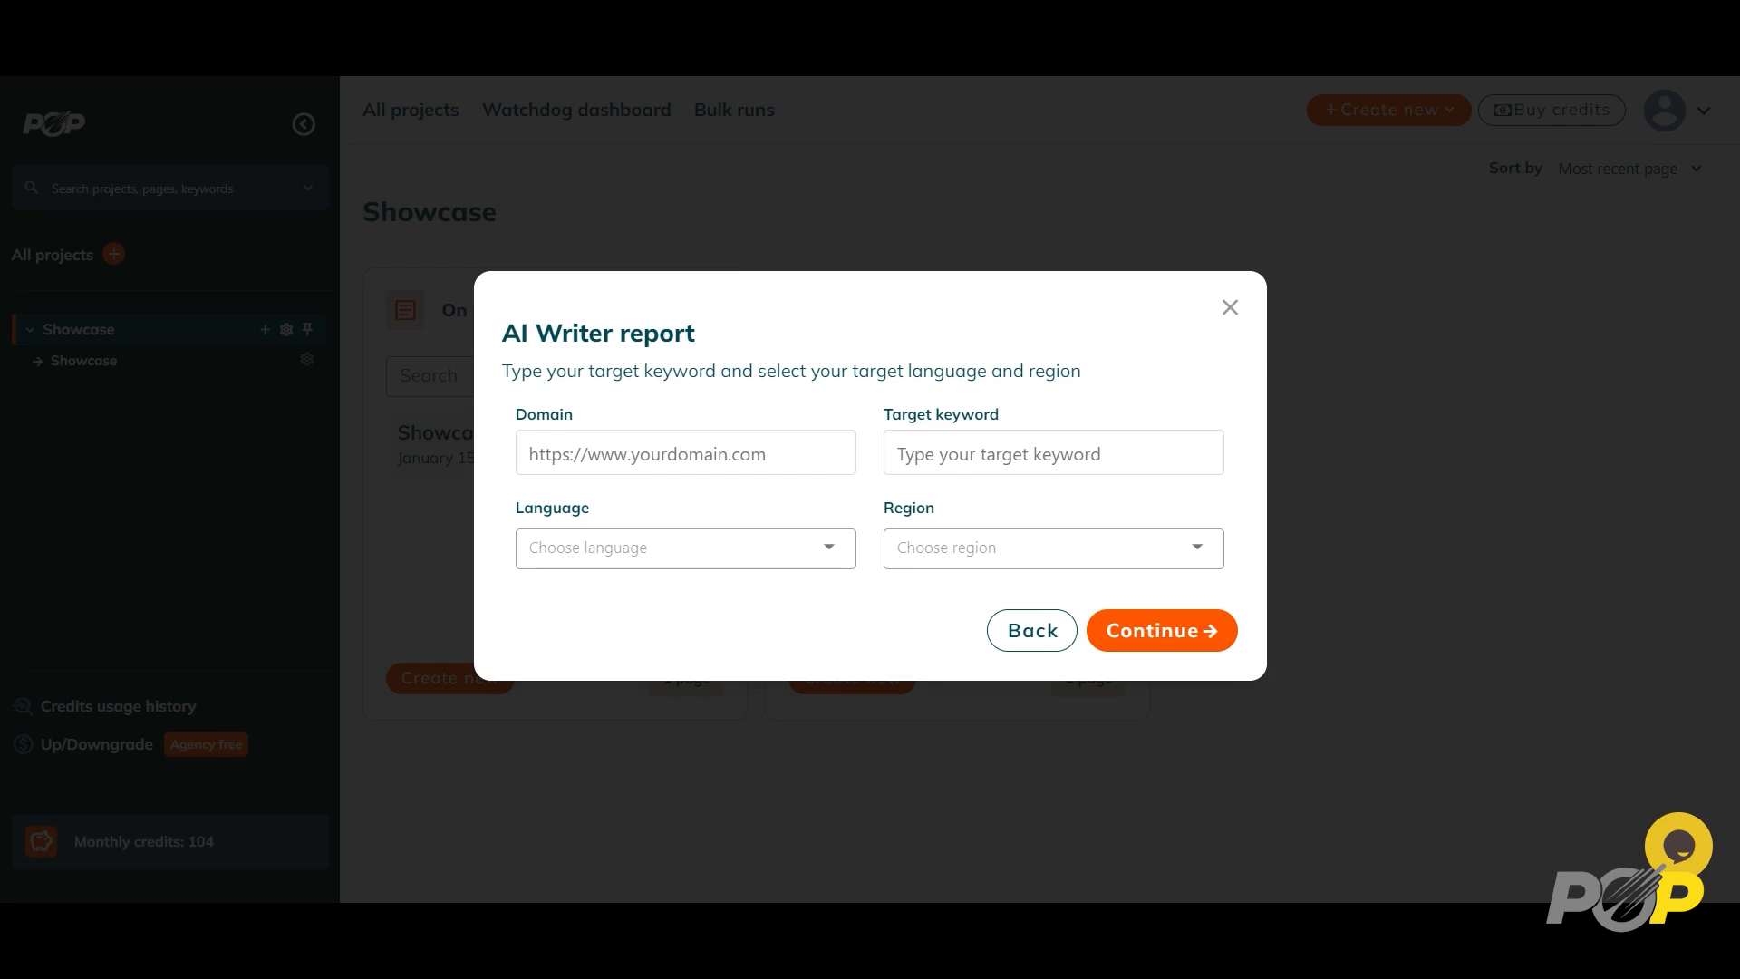
mouse_move(968, 372)
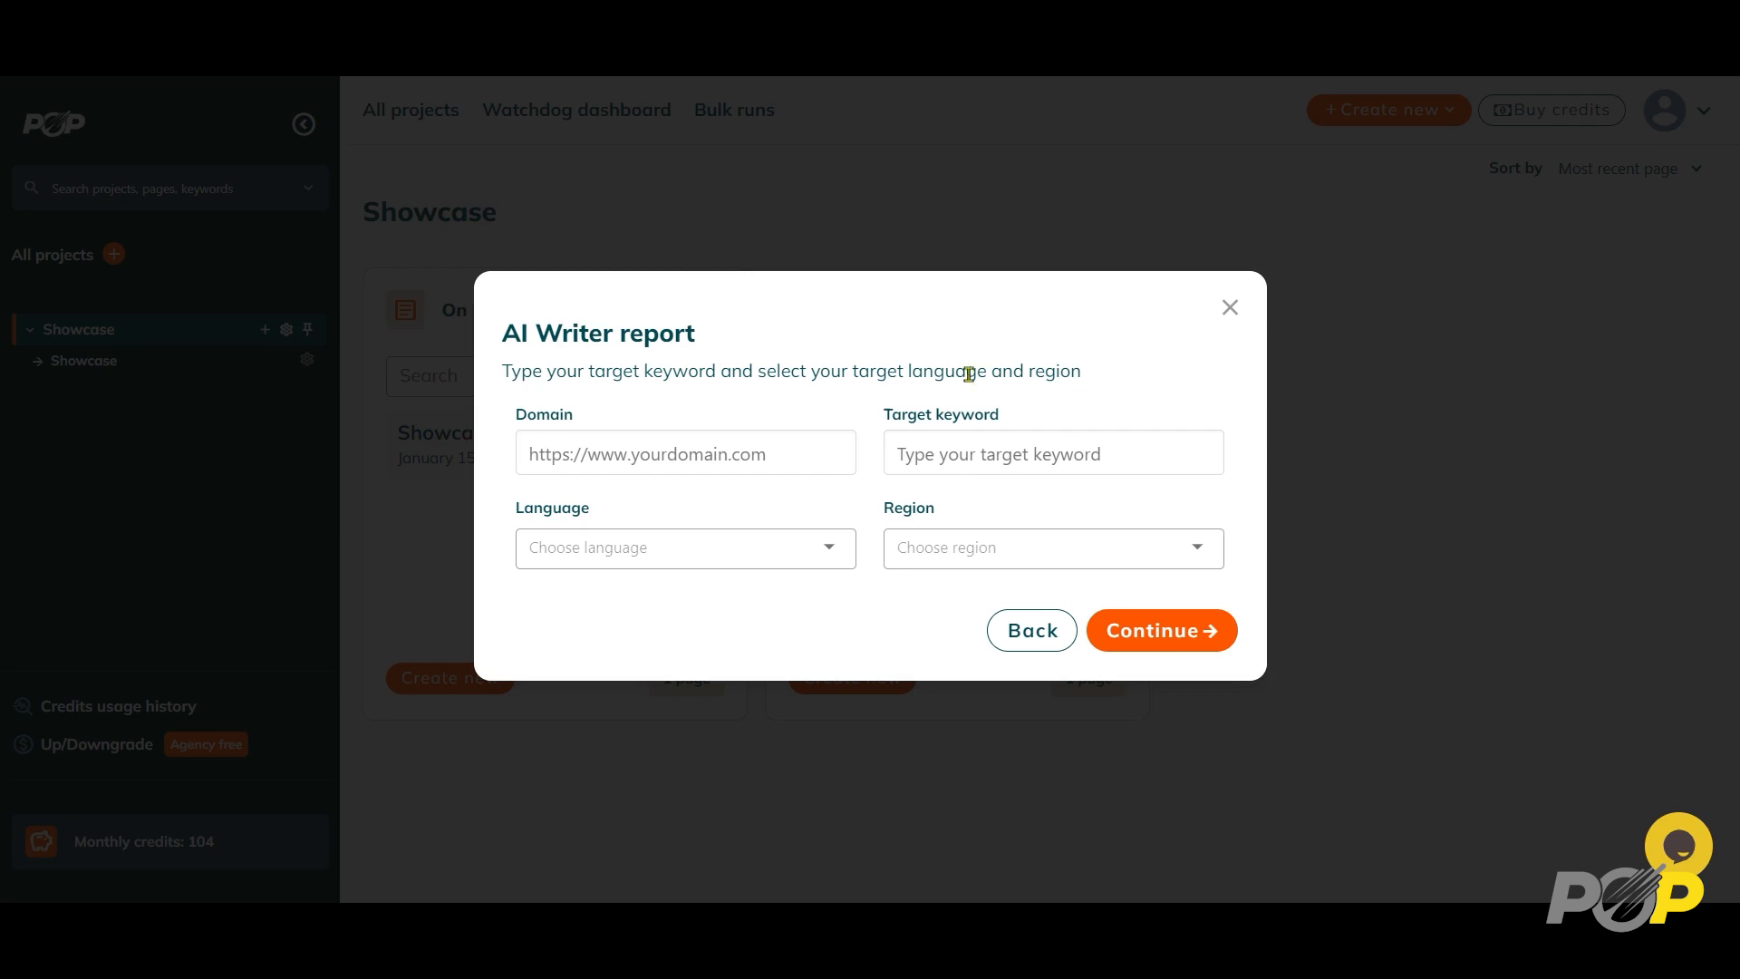
mouse_move(1231, 322)
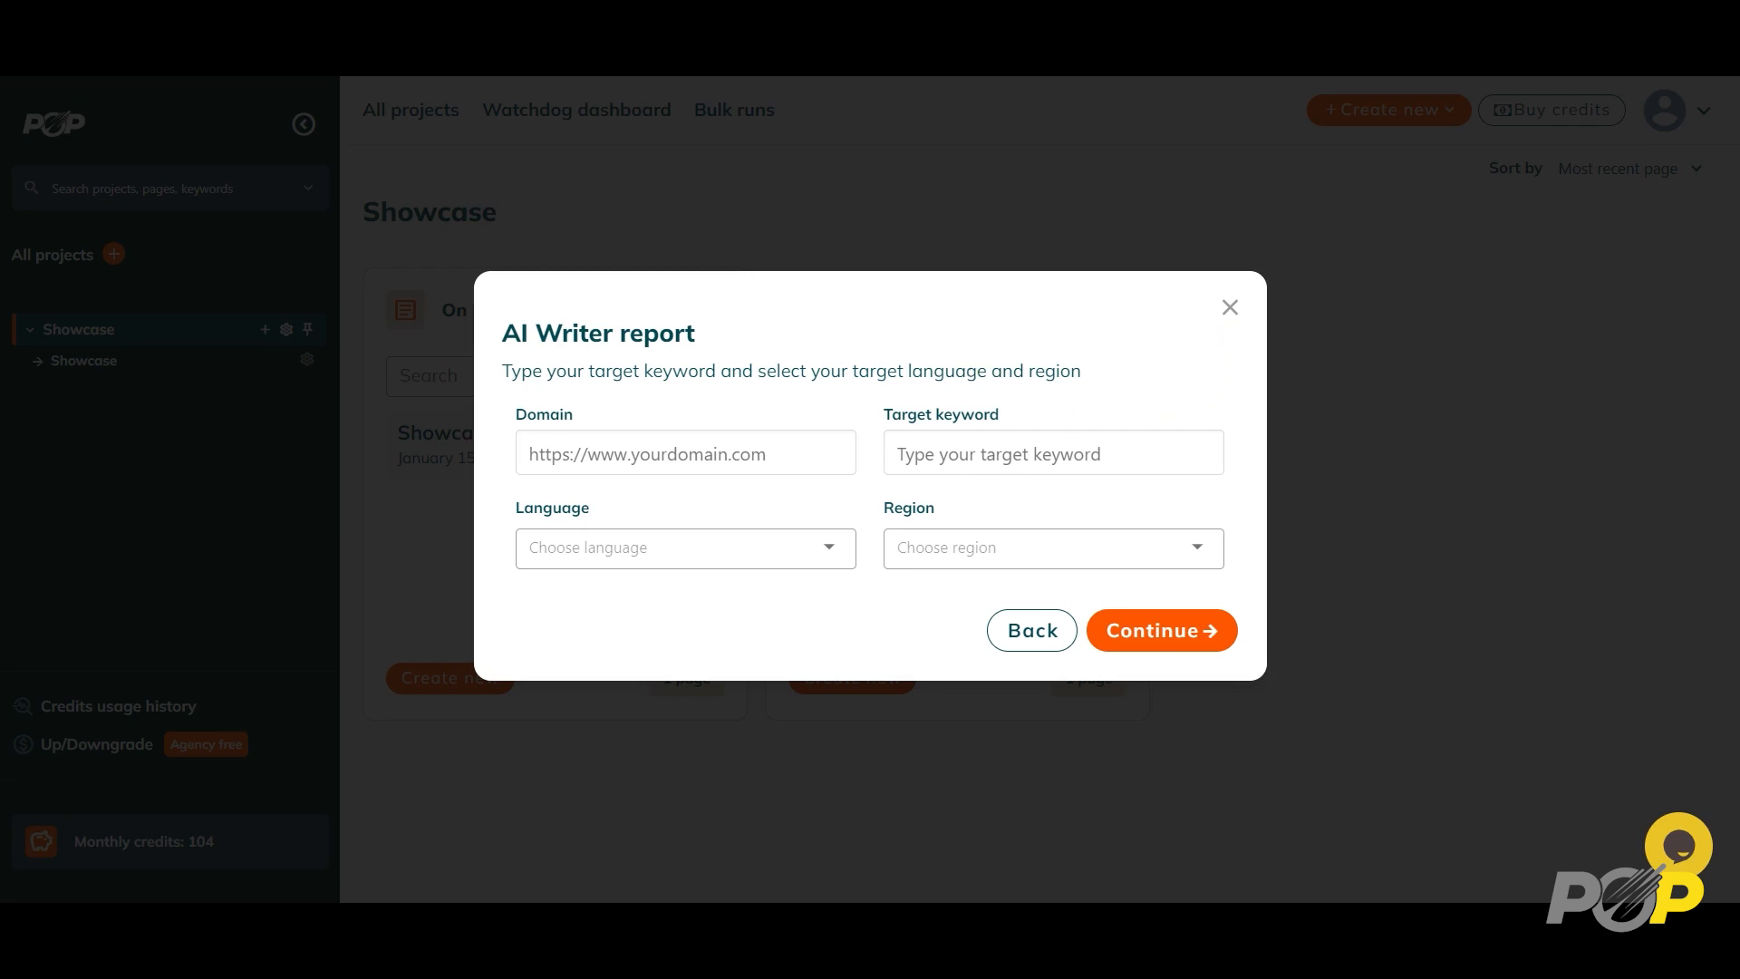
Dismiss the dialog and view the Showcase page's 'houses for sale' reports scoring 42.7 and 100
click(1229, 306)
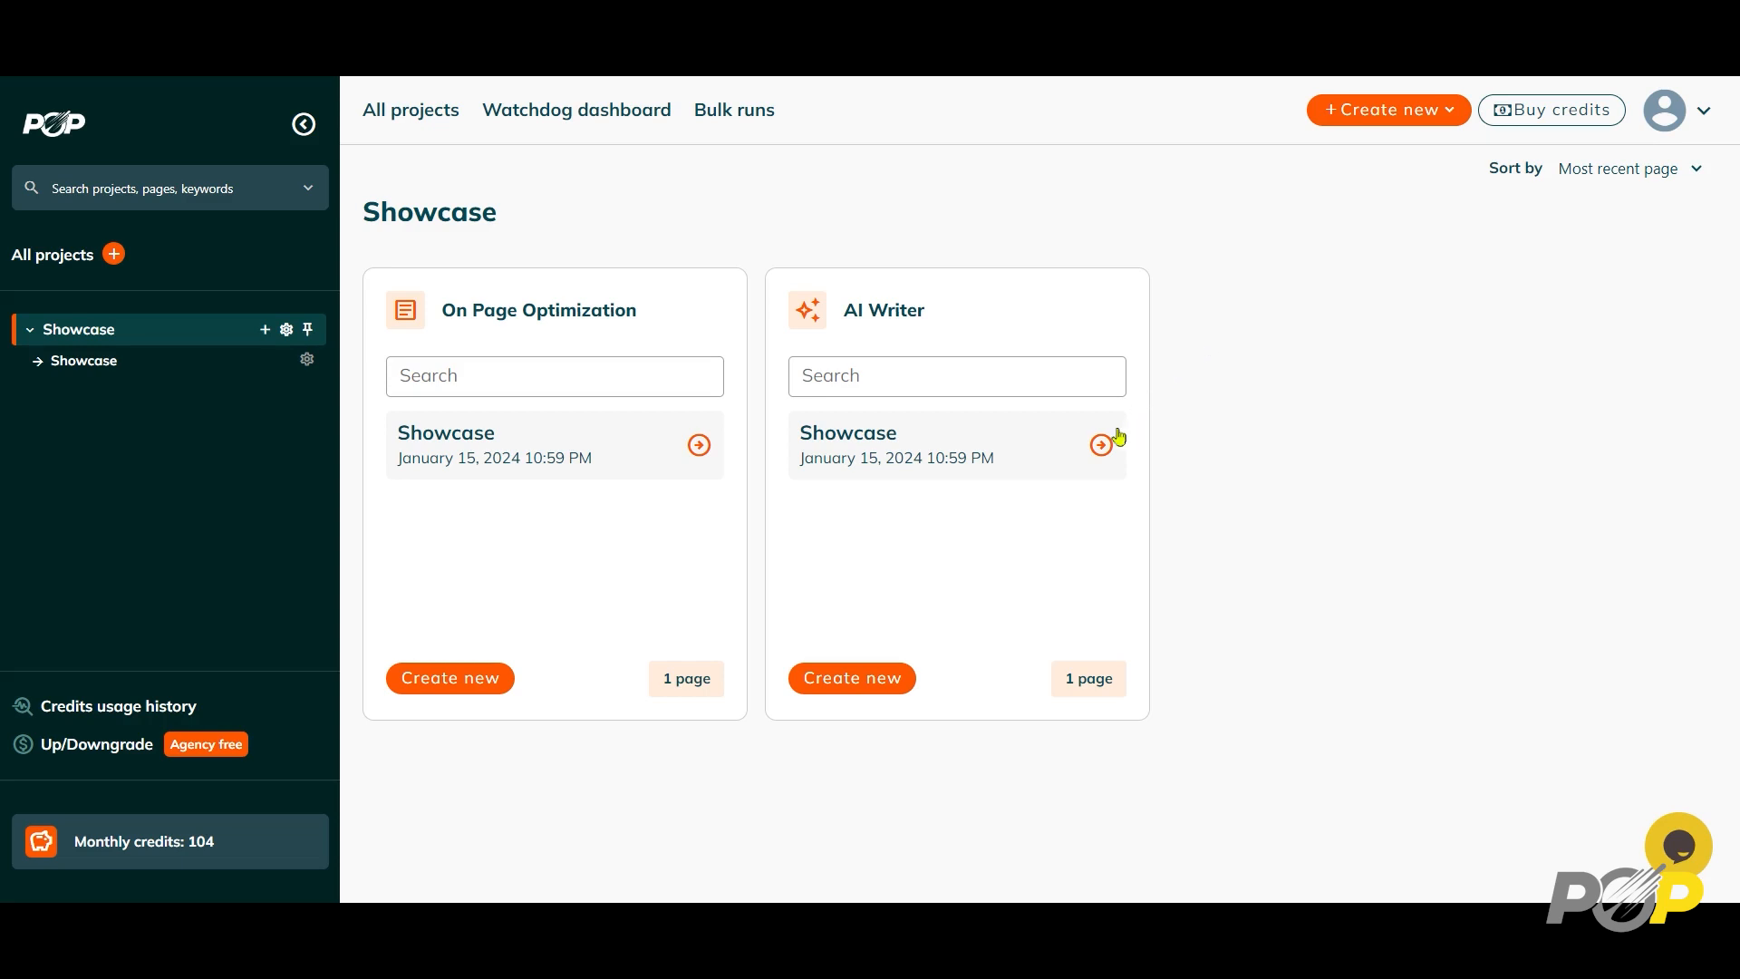
mouse_move(1102, 457)
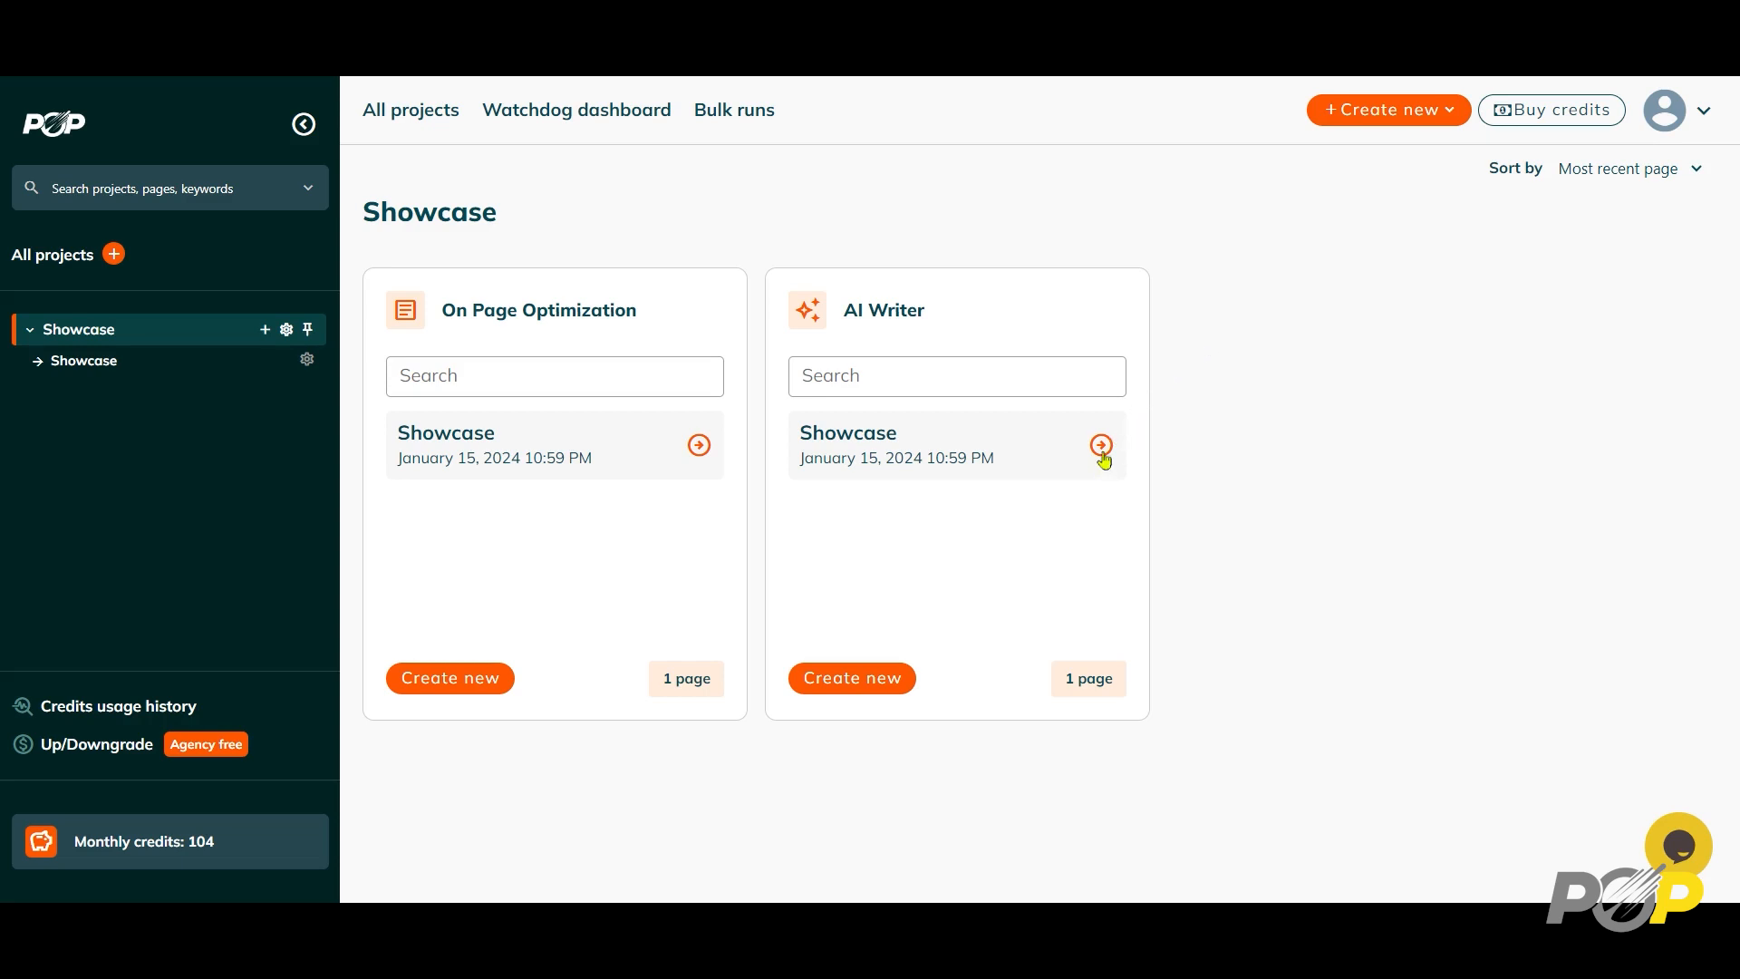
click(1102, 444)
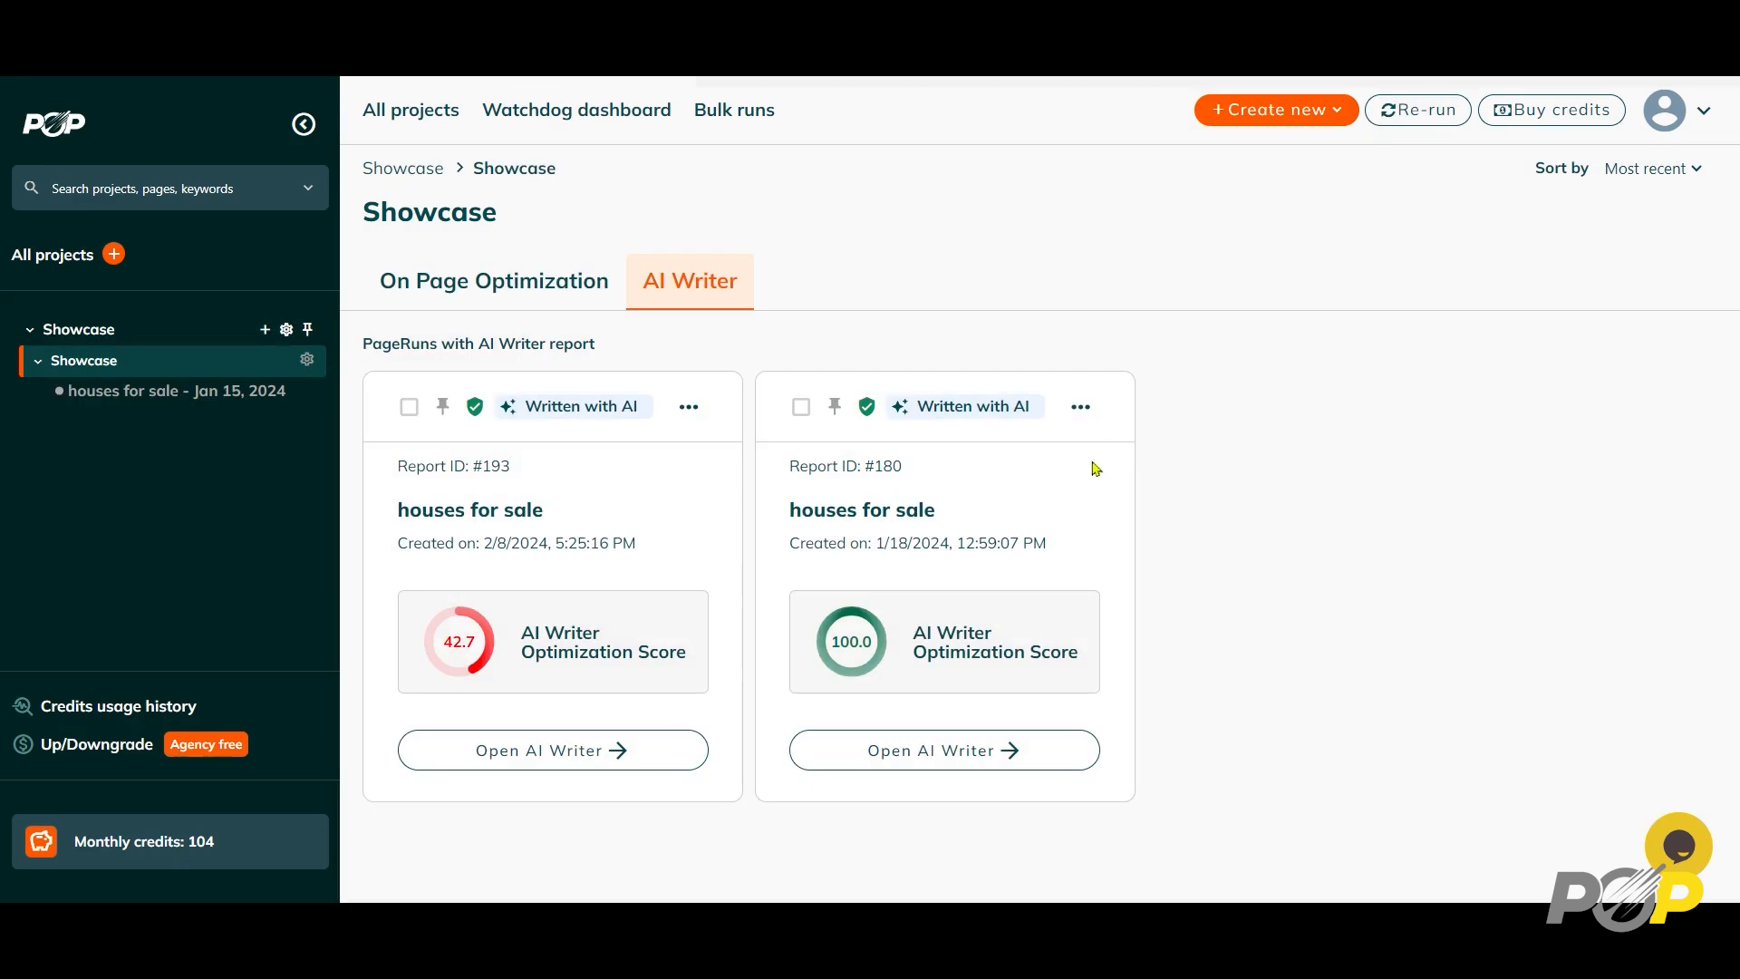
double_click(1065, 651)
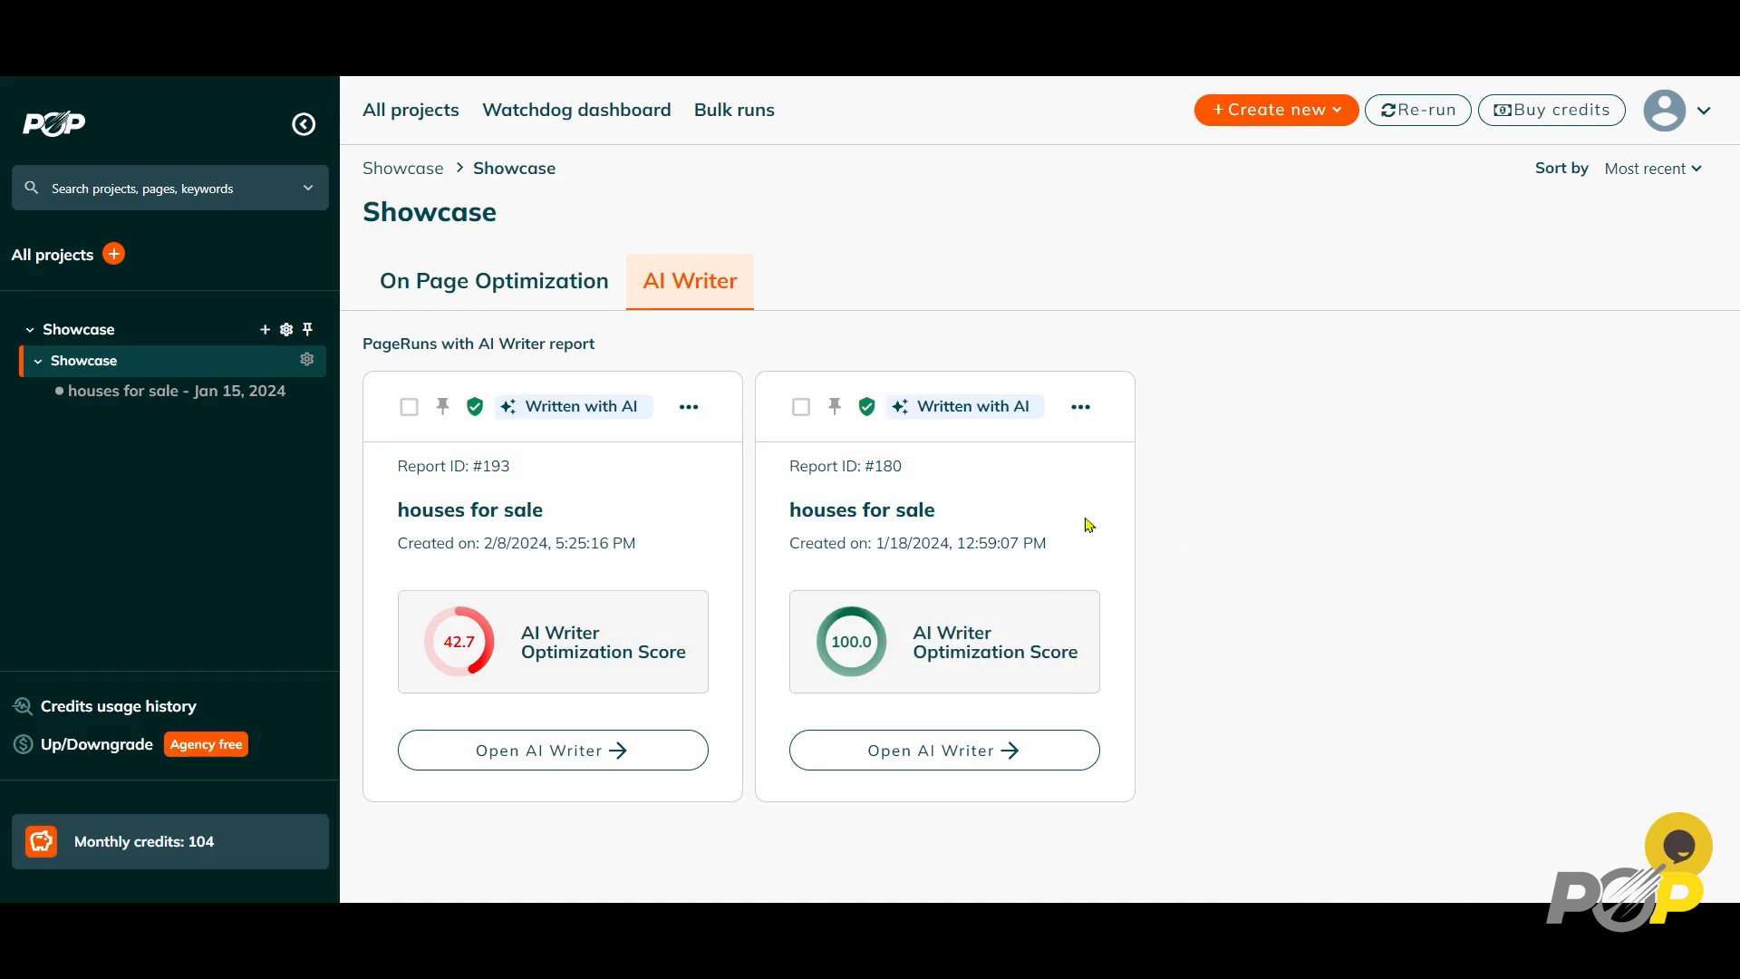
mouse_move(693, 663)
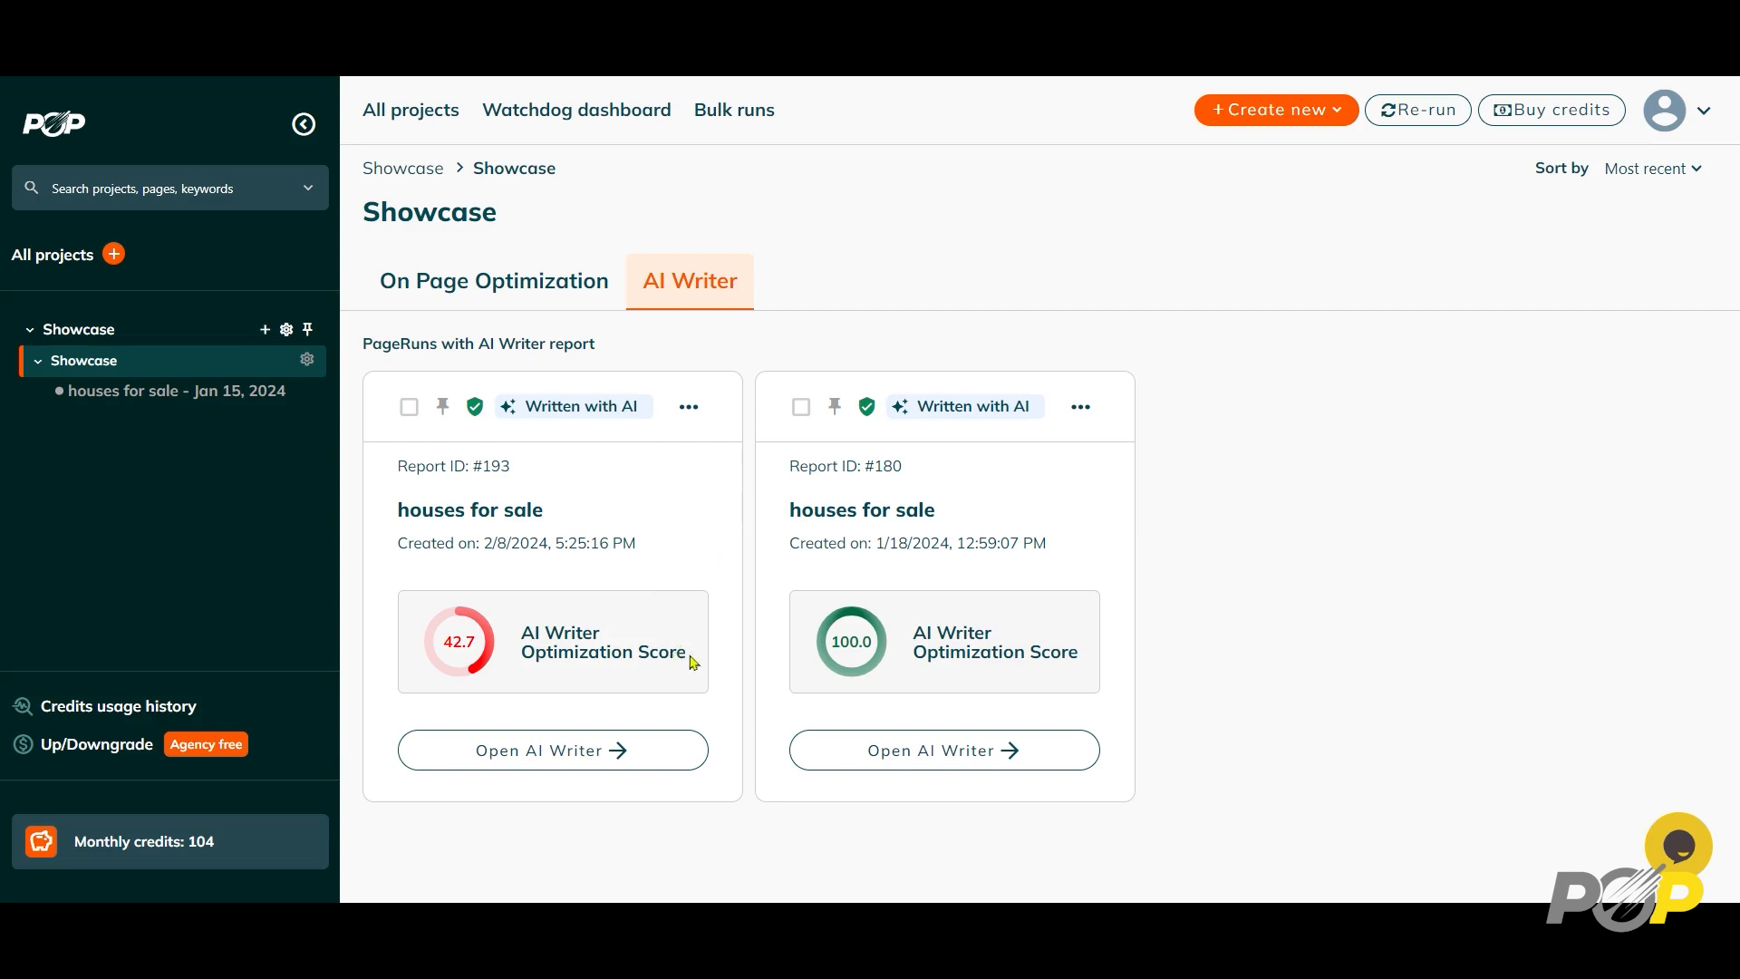